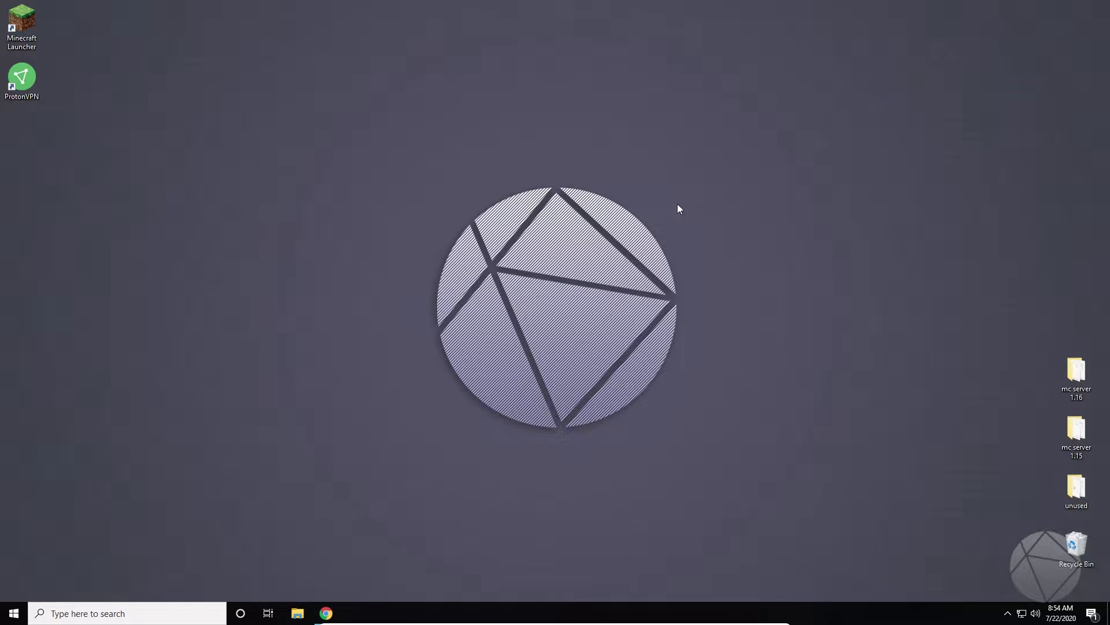
mouse_move(319, 580)
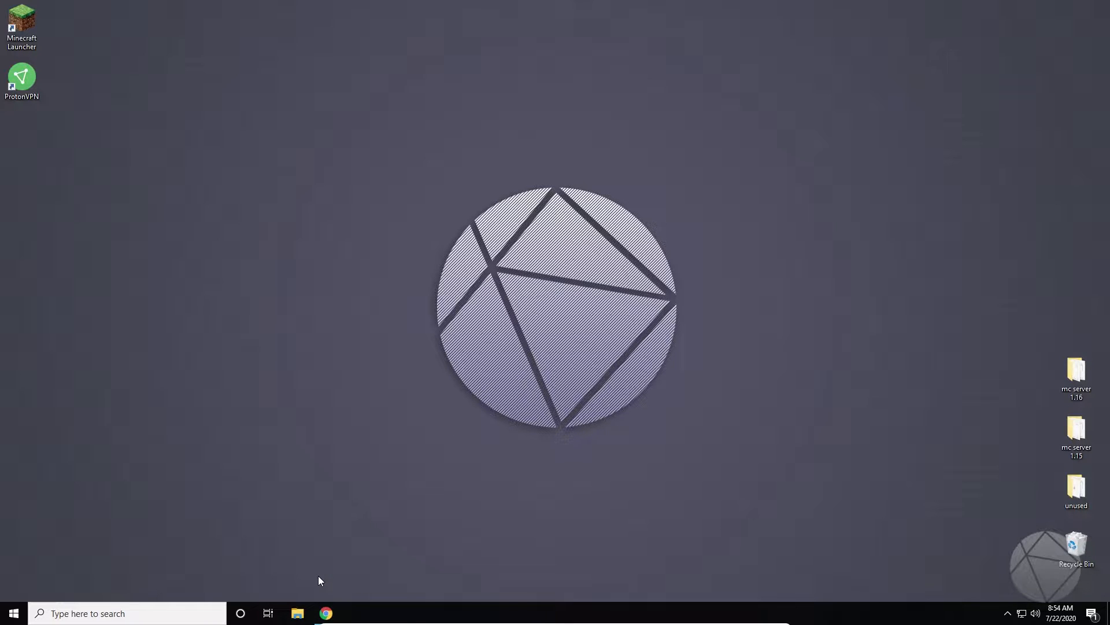
mouse_move(322, 569)
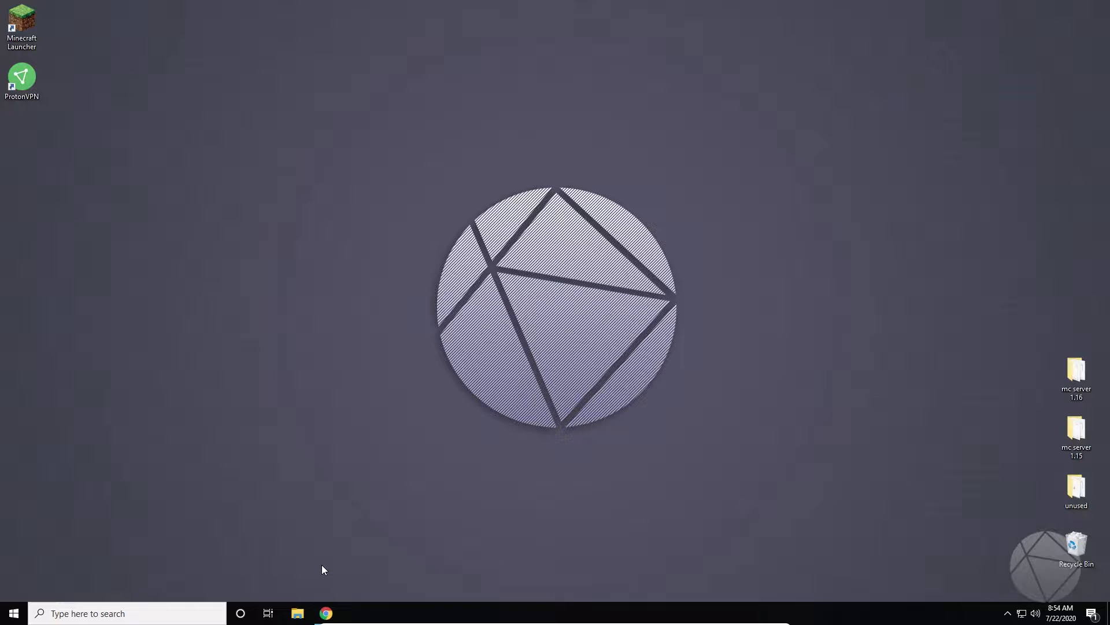
mouse_move(325, 612)
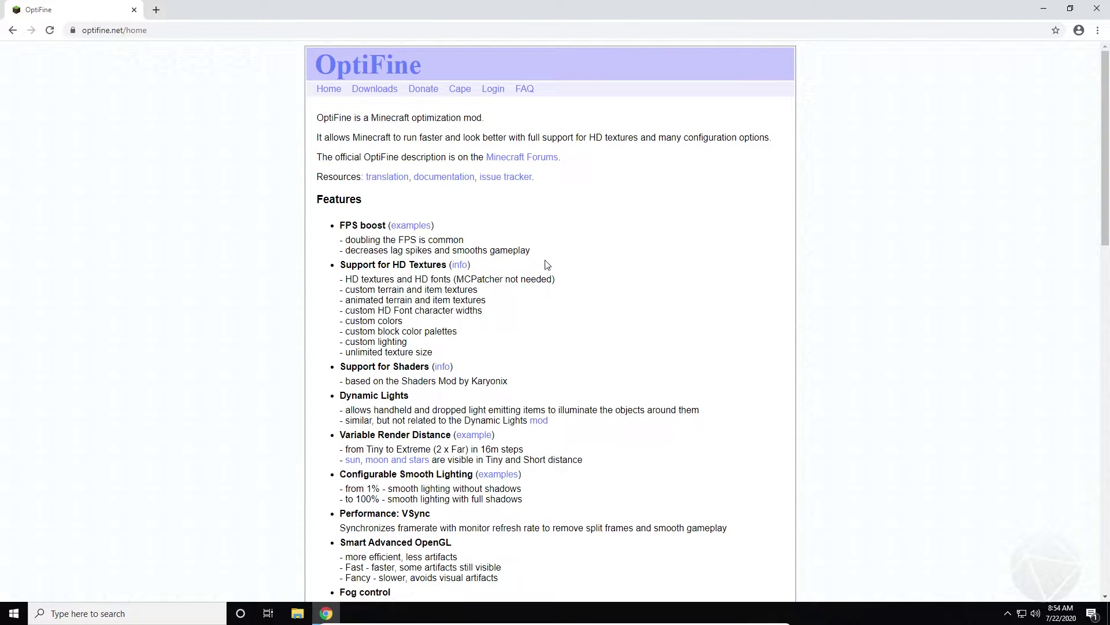
mouse_move(614, 294)
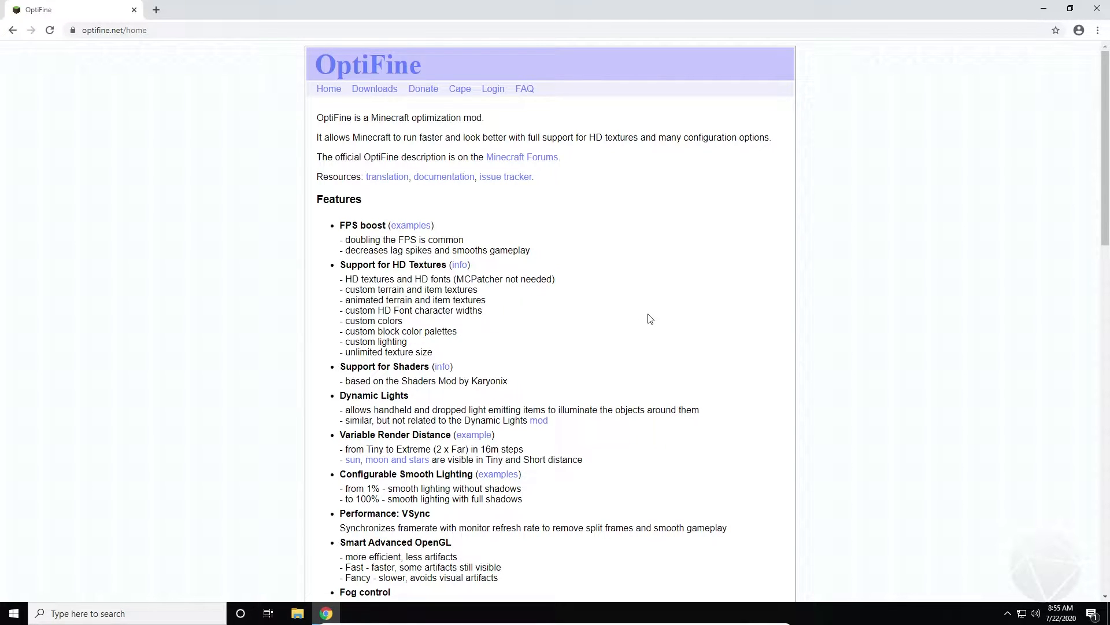
Open OptiFine Downloads, expand preview versions, and highlight the two 1.16.1 preview builds and newest release date.
scroll(down, 3)
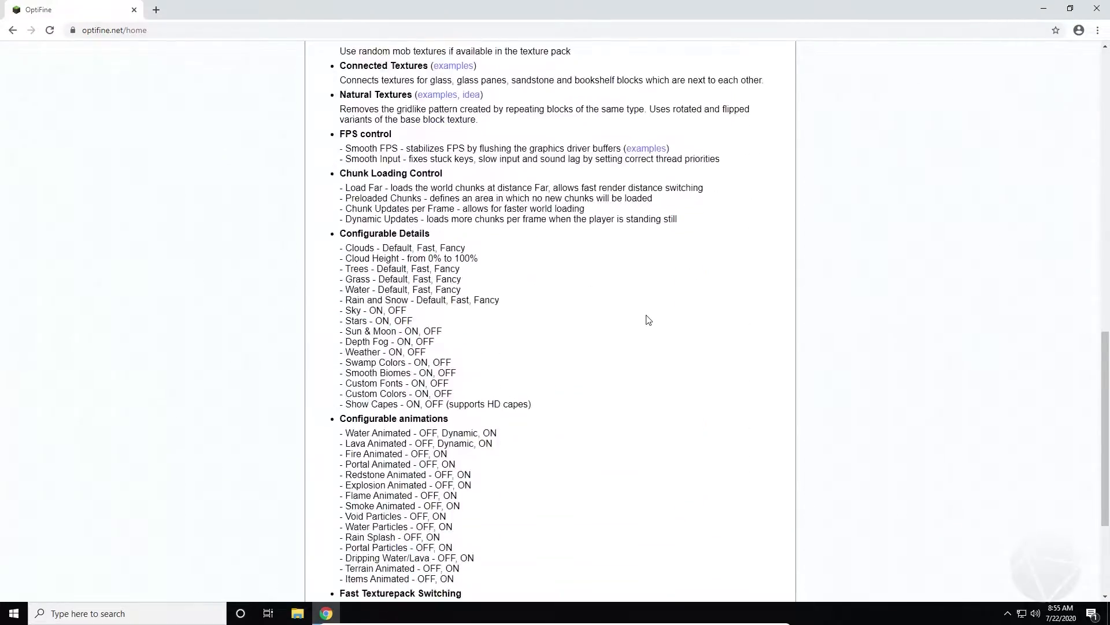
scroll(up, 3)
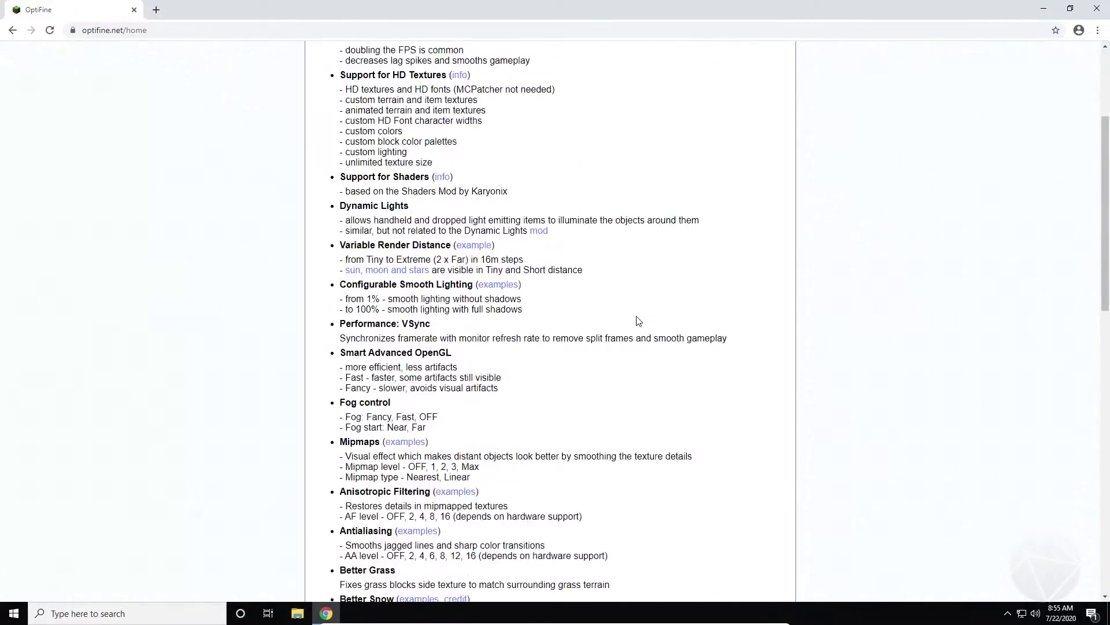
scroll(up, 3)
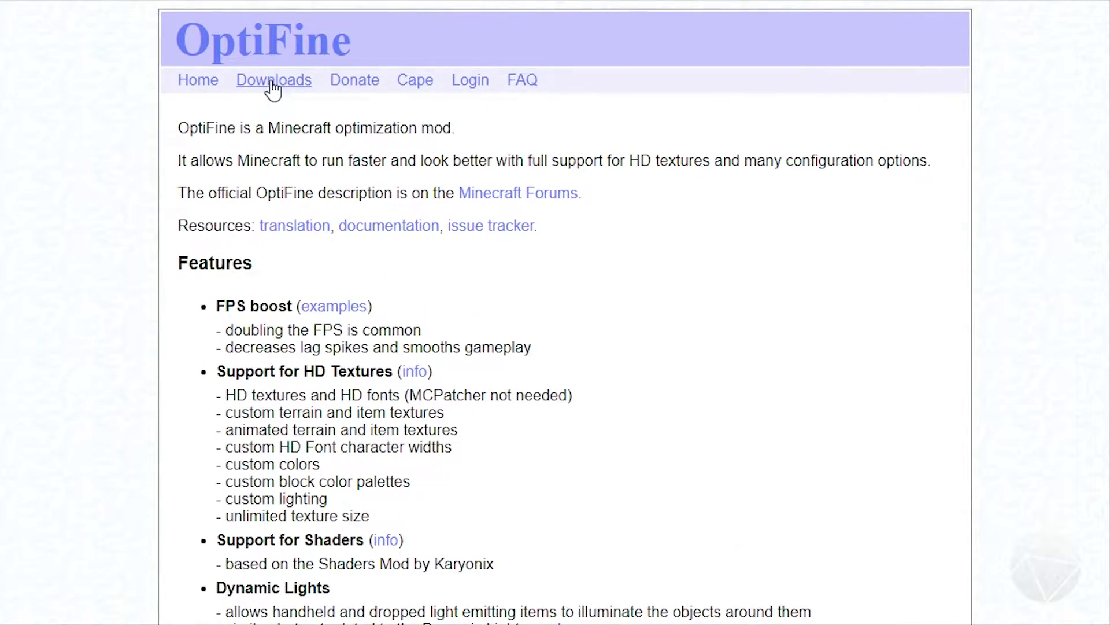
click(274, 79)
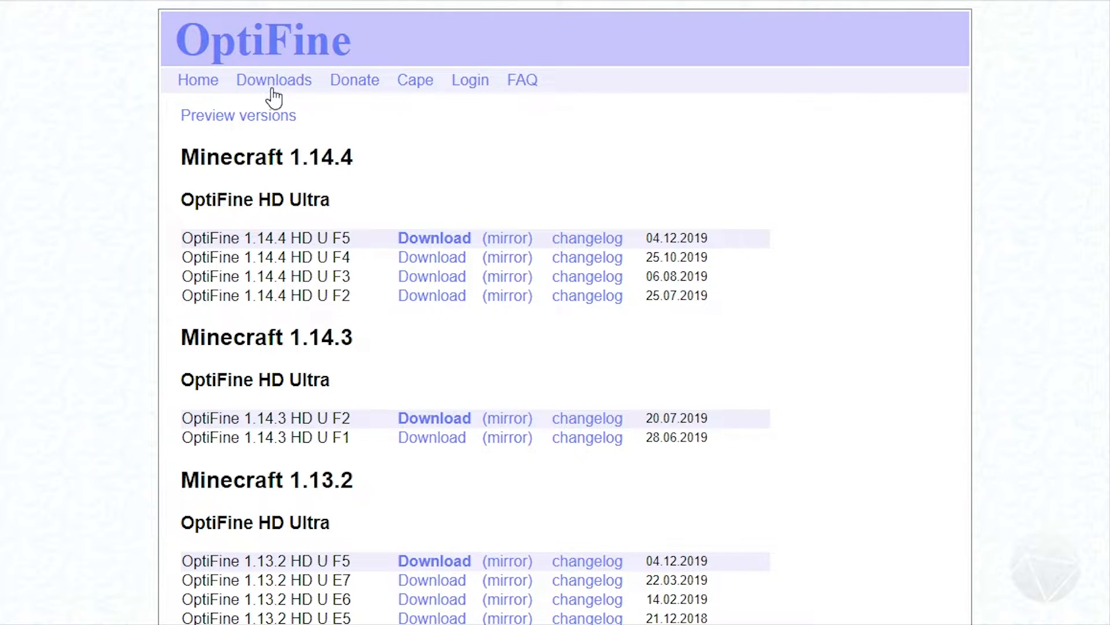
mouse_move(472, 187)
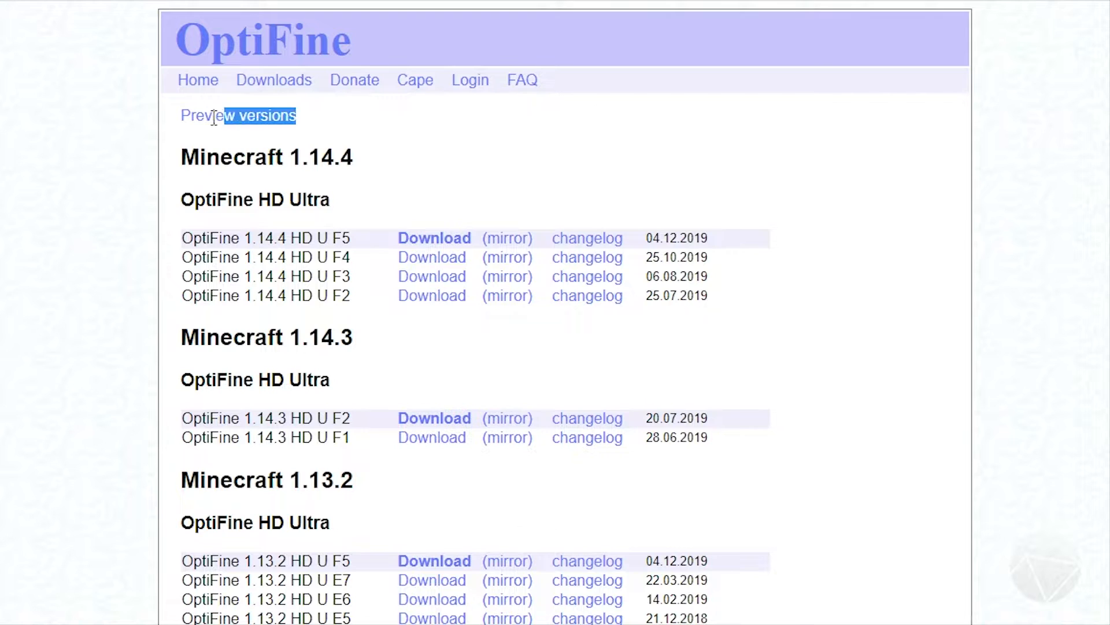
click(238, 115)
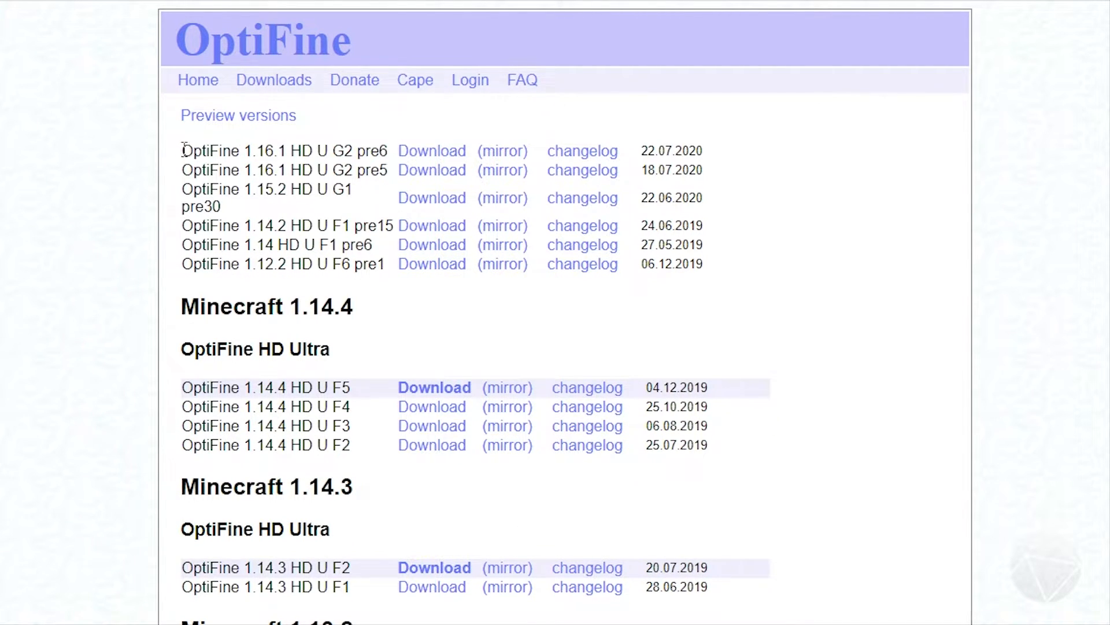
drag(180, 151, 645, 170)
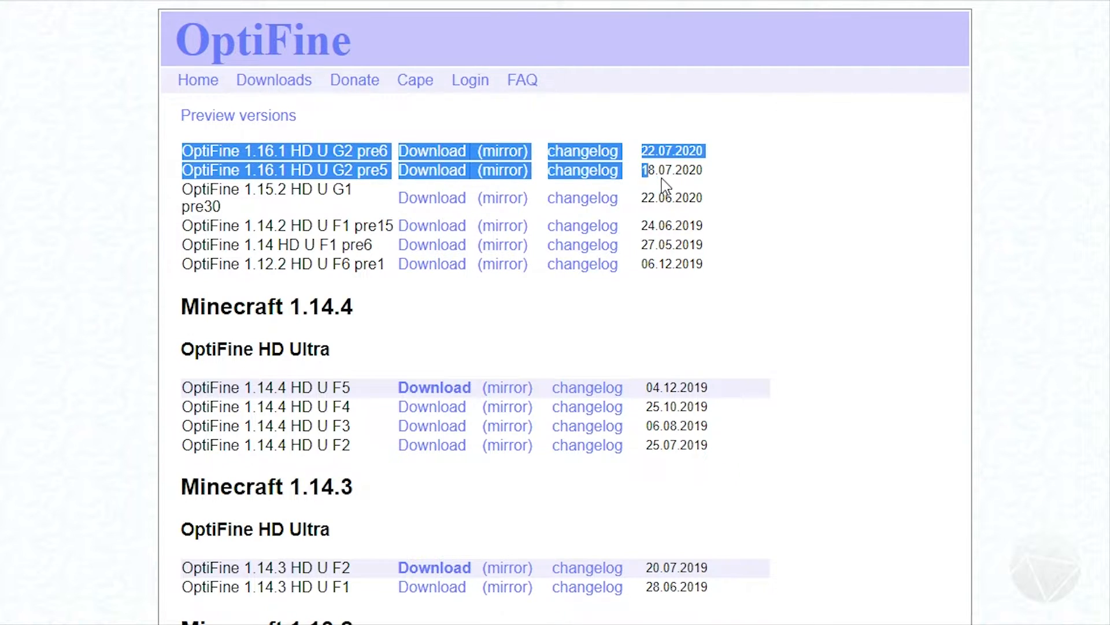
click(725, 181)
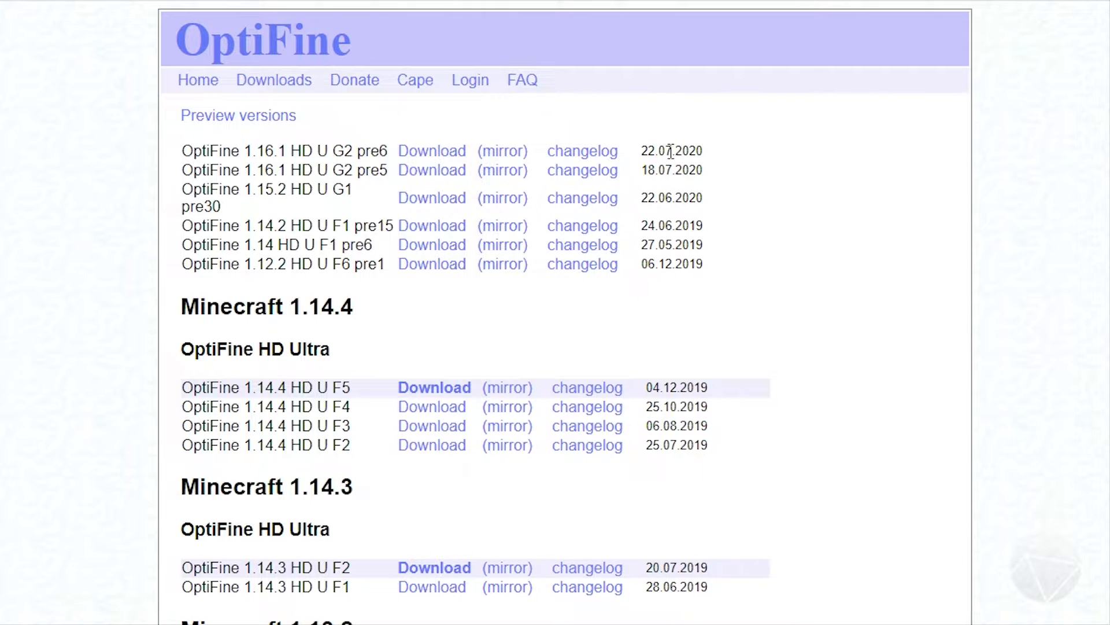
double_click(655, 150)
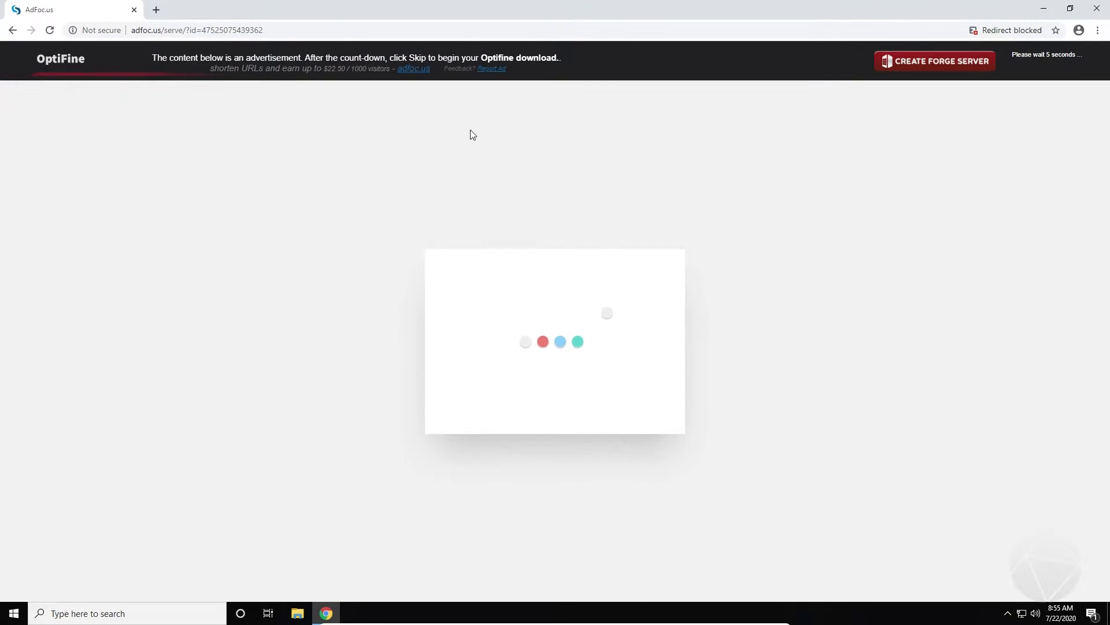
mouse_move(545, 231)
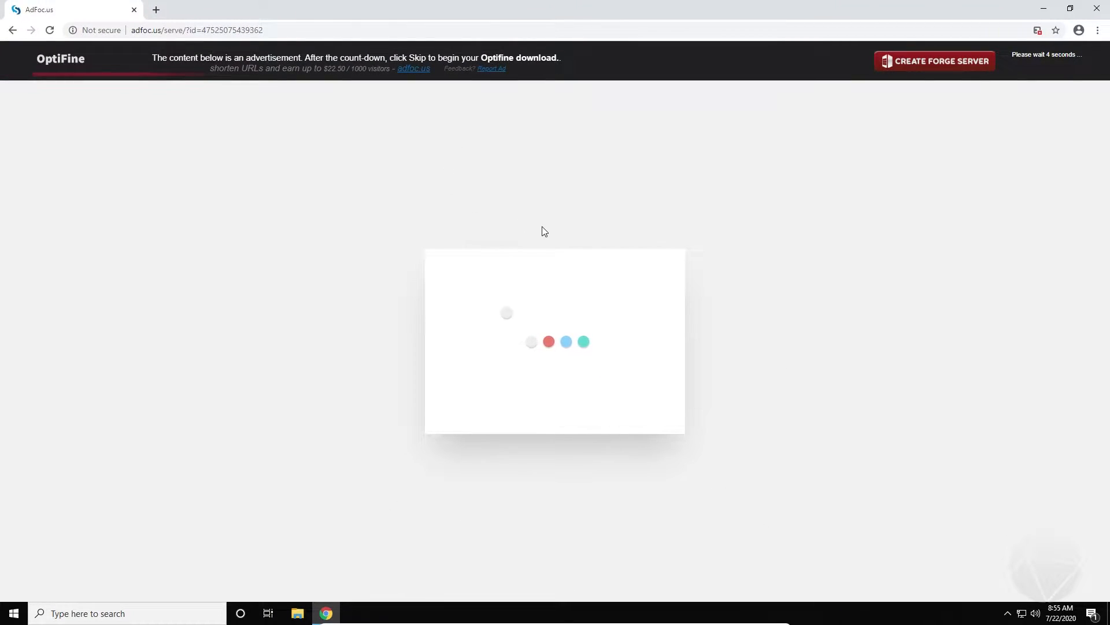
mouse_move(767, 248)
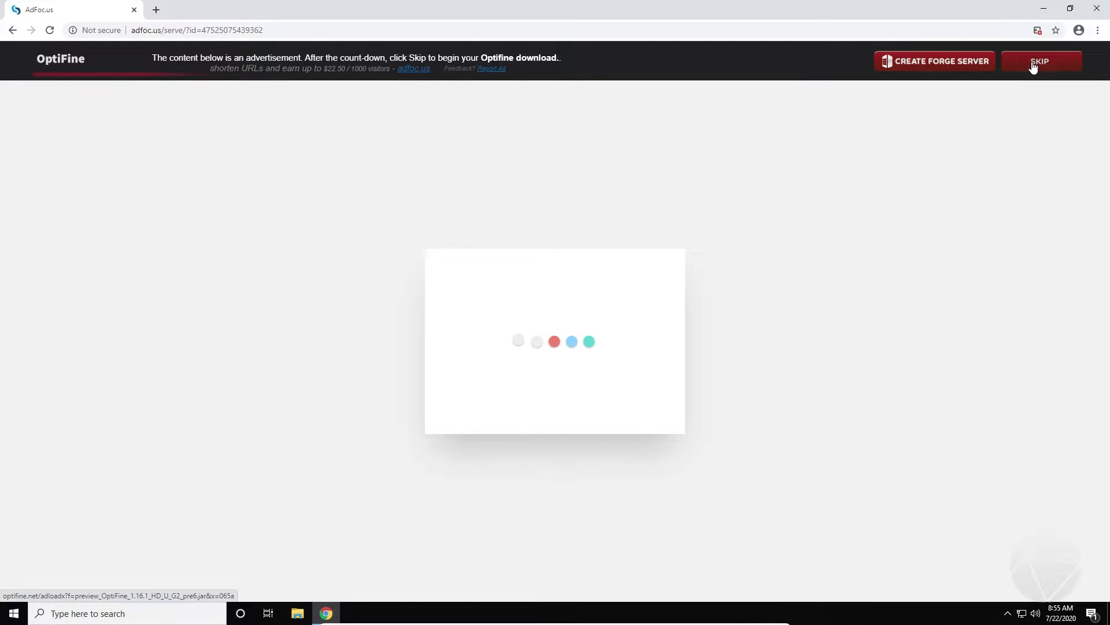
Skip the AdFoc.us ad once the countdown ends to reach the pre6 jar download page.
click(1039, 61)
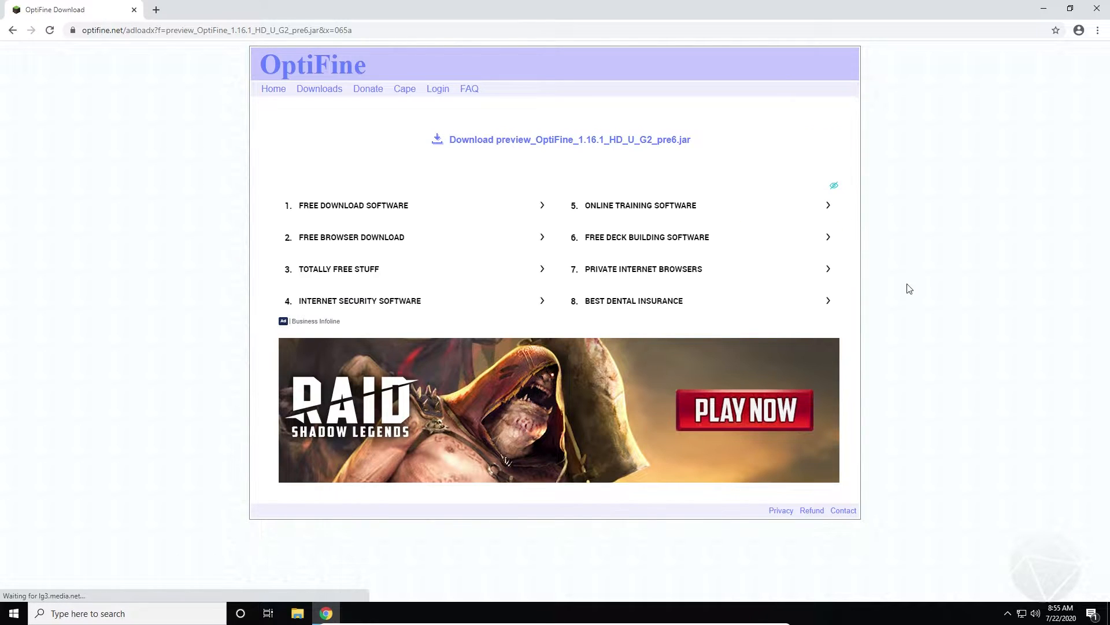
mouse_move(968, 304)
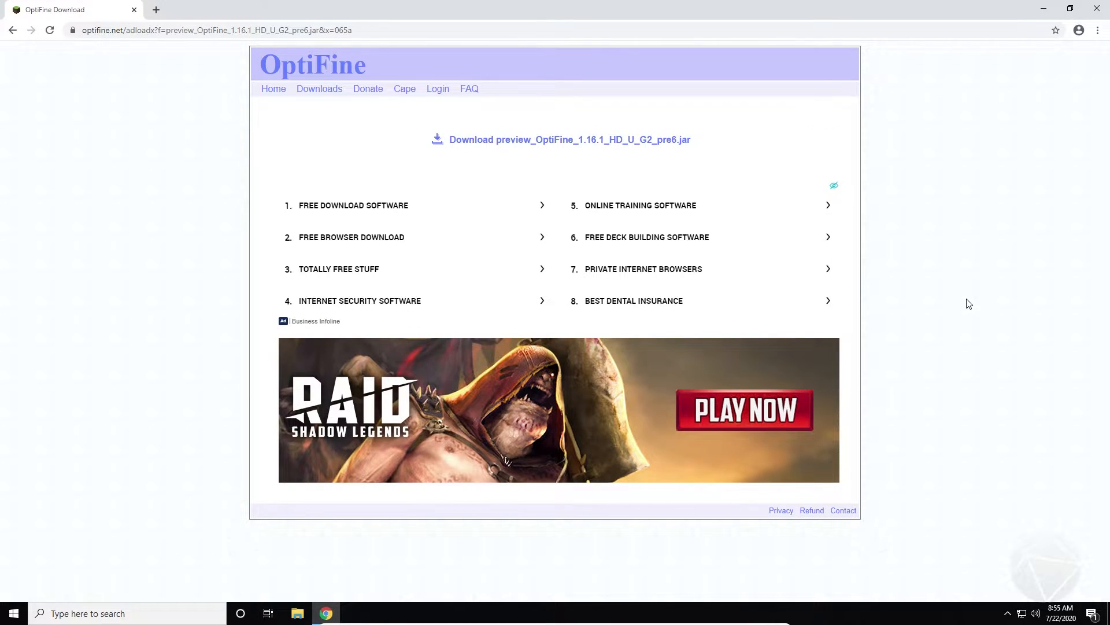
mouse_move(588, 139)
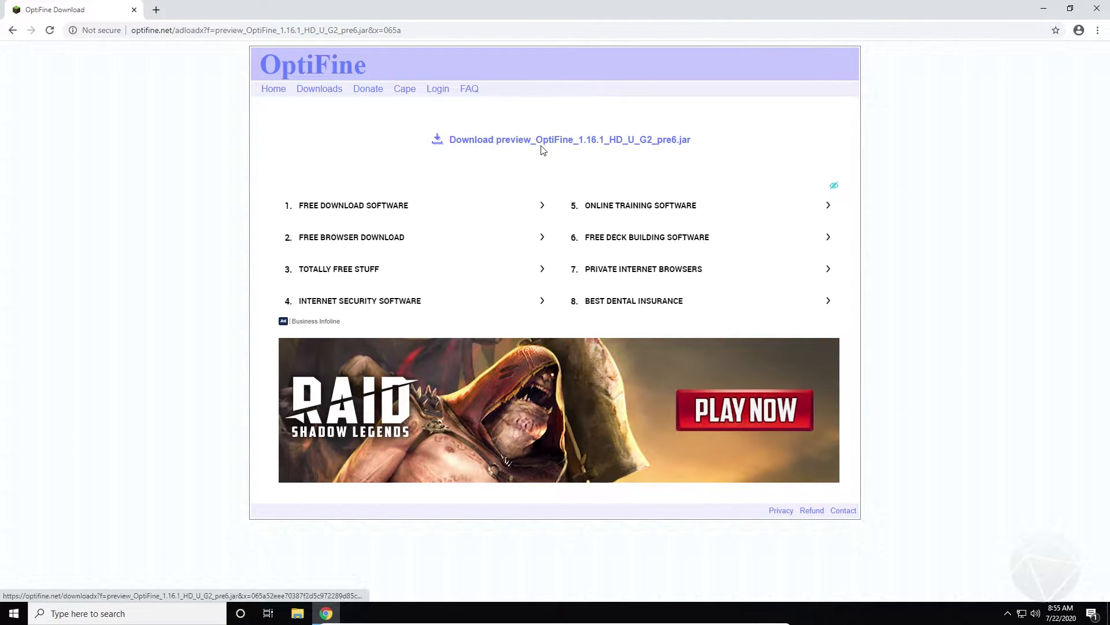
mouse_move(452, 126)
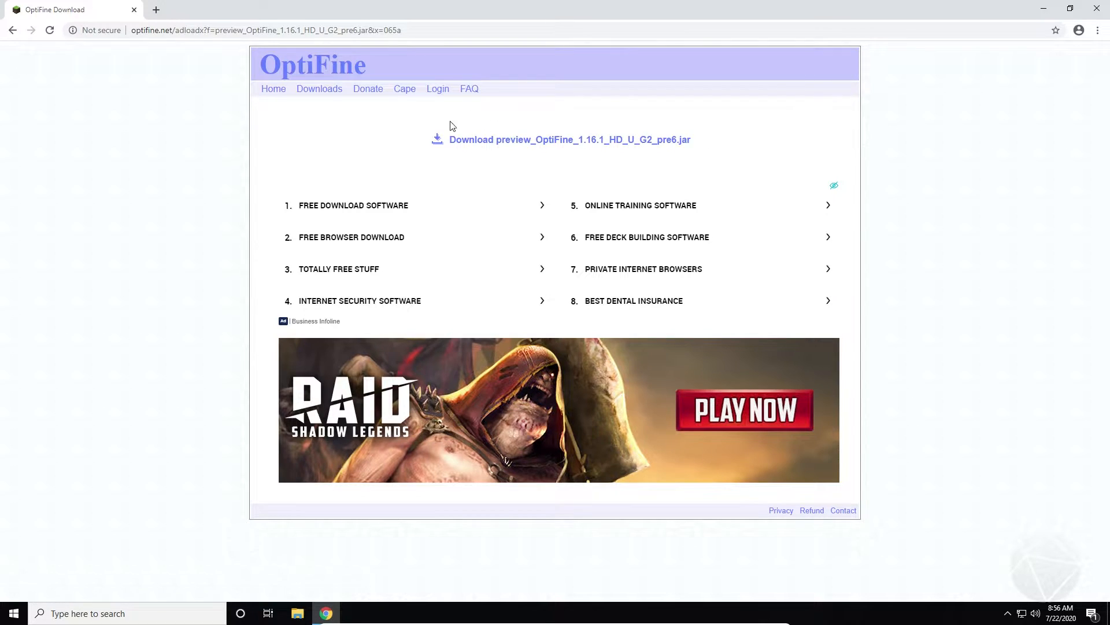
mouse_move(515, 145)
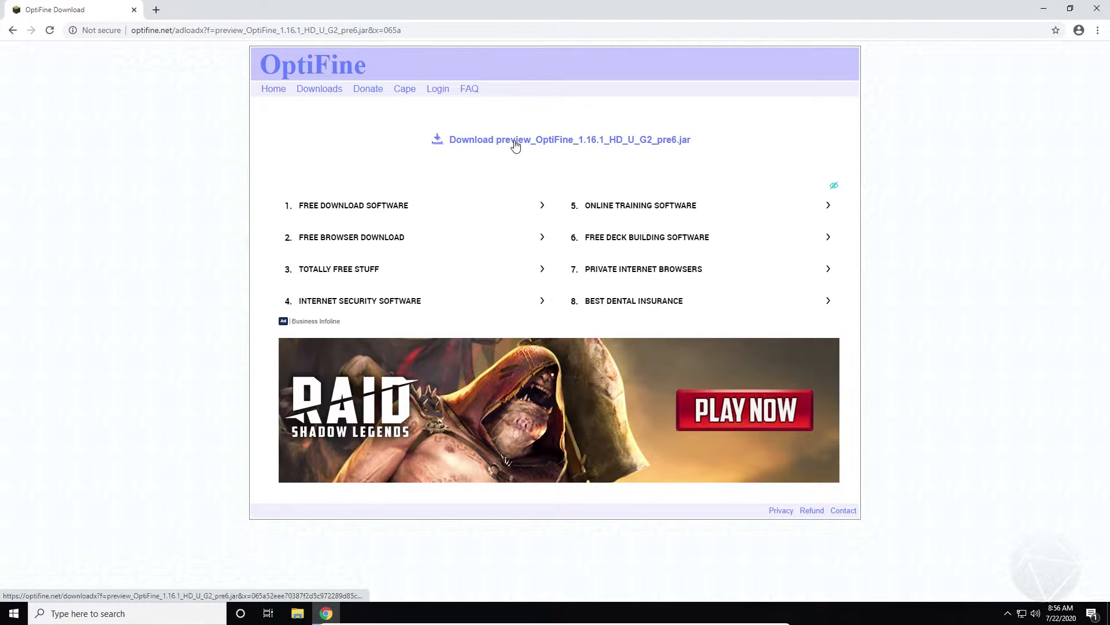
Download preview_OptiFine_1.16.1_HD_U_G2_pre6.jar and keep it past Chrome's harmful-file warning.
click(568, 139)
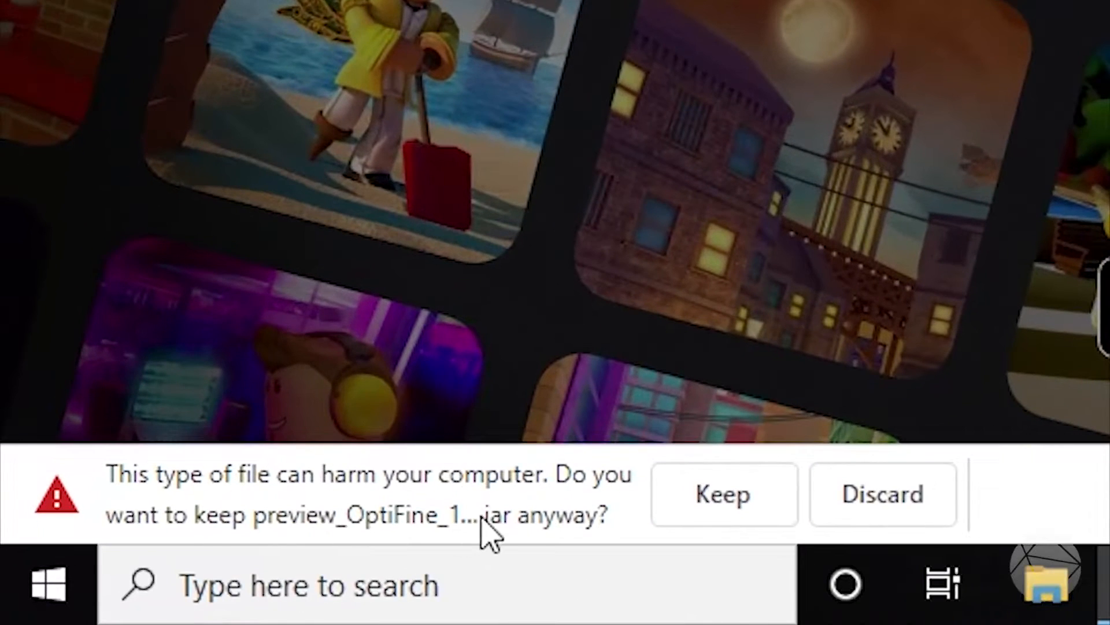
mouse_move(489, 542)
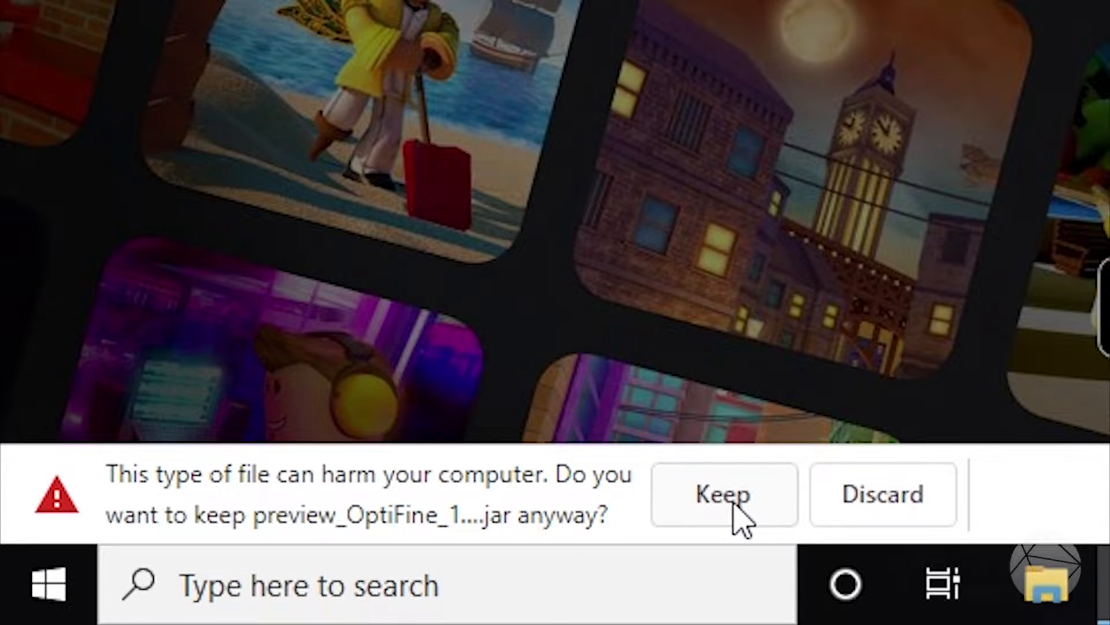
mouse_move(131, 489)
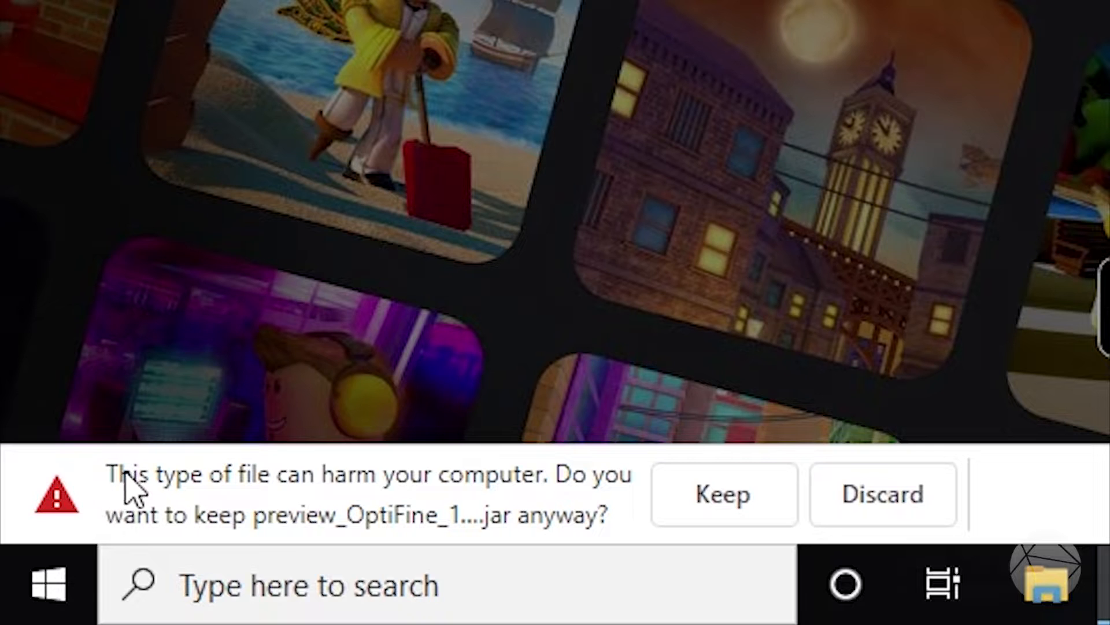
mouse_move(75, 527)
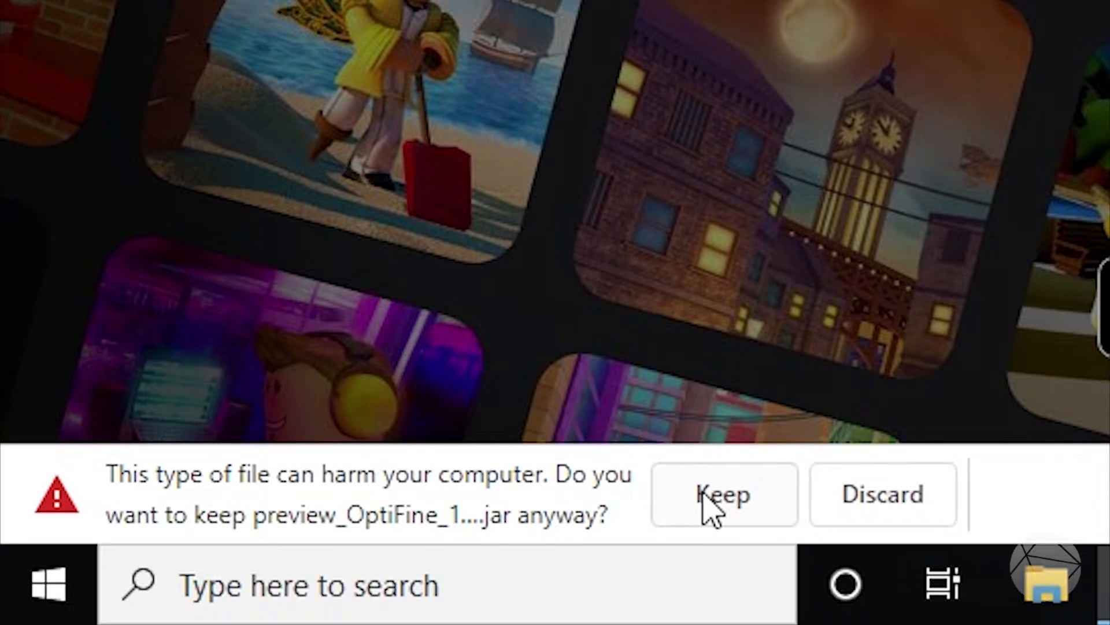
click(722, 495)
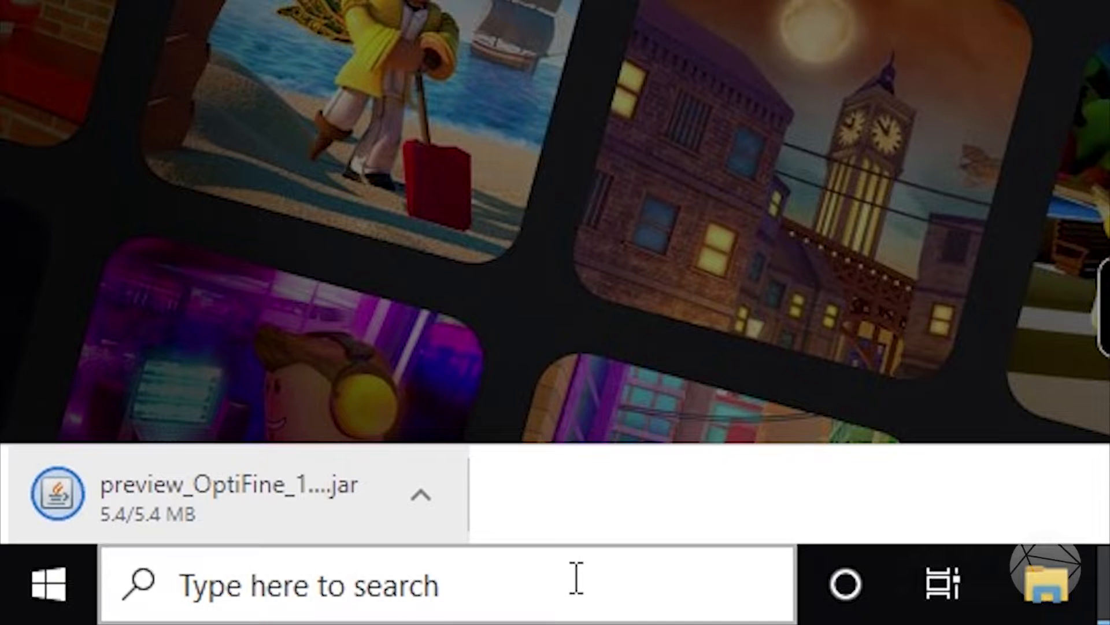
mouse_move(542, 560)
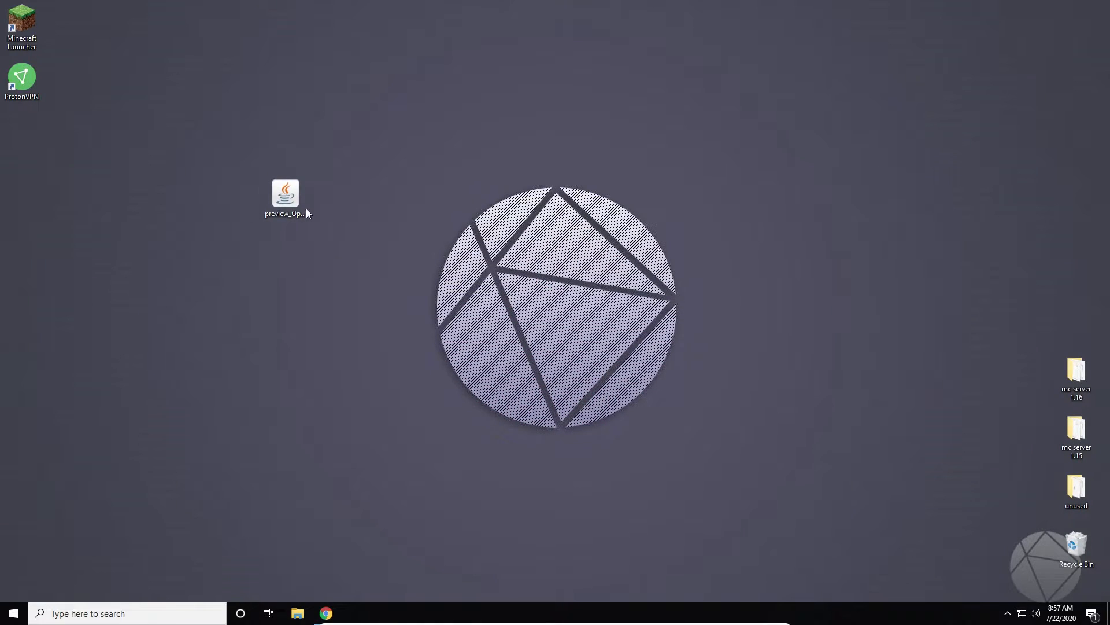
Drag preview_OptiFine_1.16.1_HD_U_G2_pre6.jar near the top of the desktop and select it.
click(284, 195)
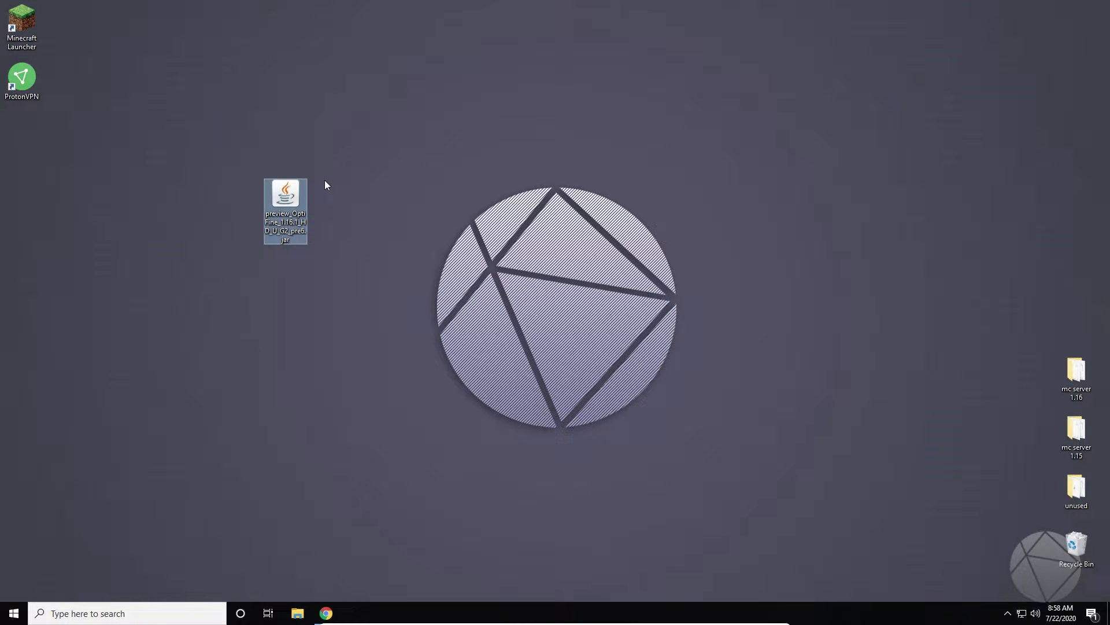
drag(285, 211, 388, 117)
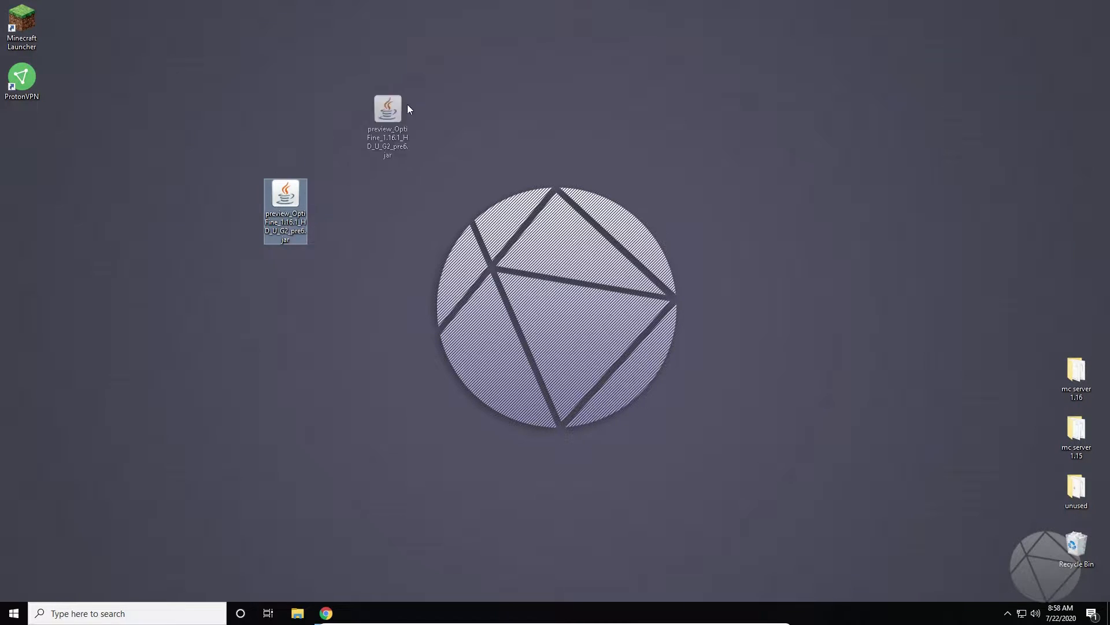
drag(285, 210, 417, 142)
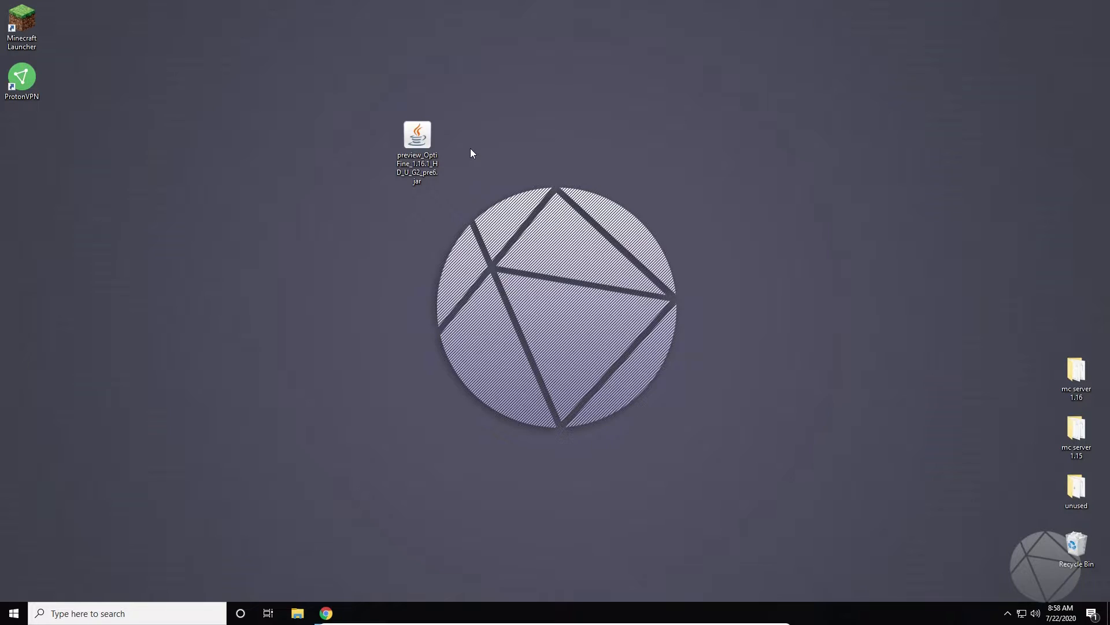
mouse_move(461, 162)
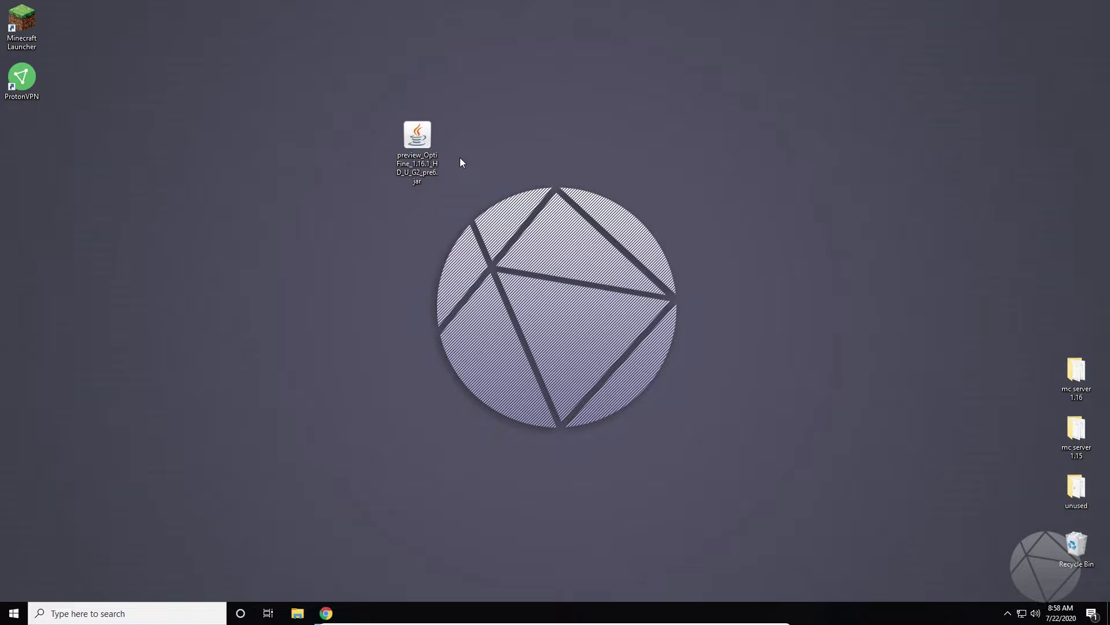
click(417, 135)
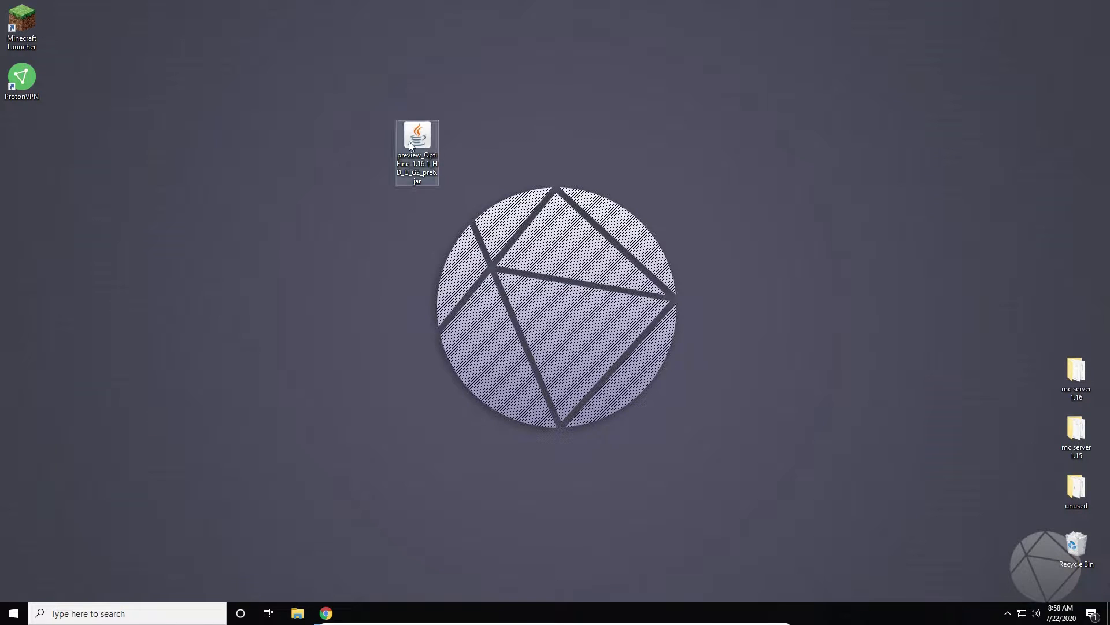
Run the OptiFine jar, install into the default .minecraft folder, and confirm the success message.
double_click(417, 135)
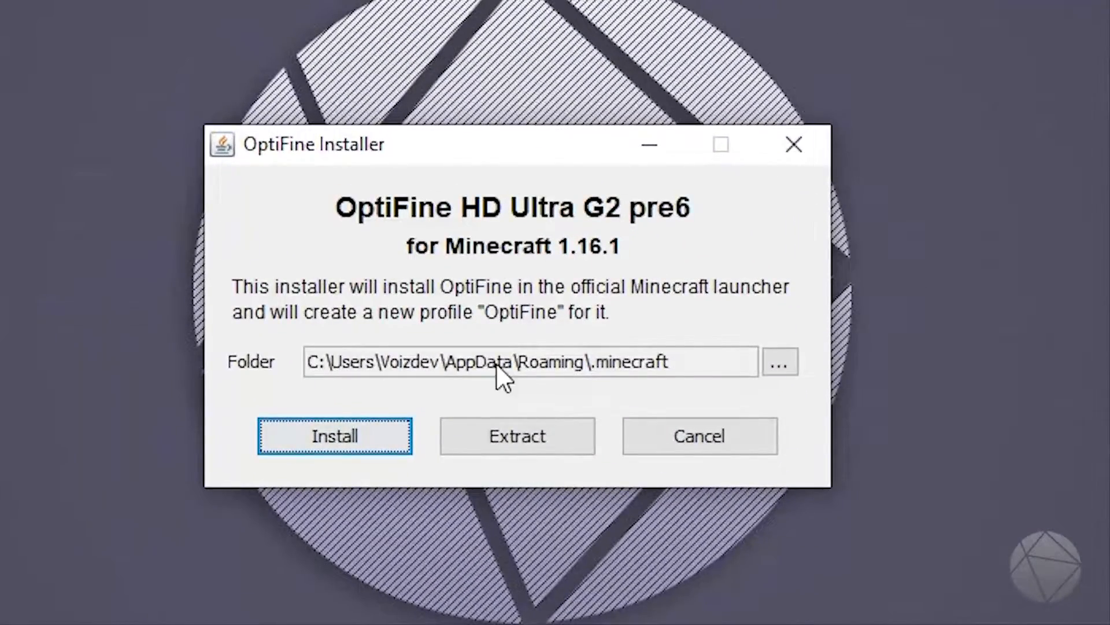
mouse_move(321, 382)
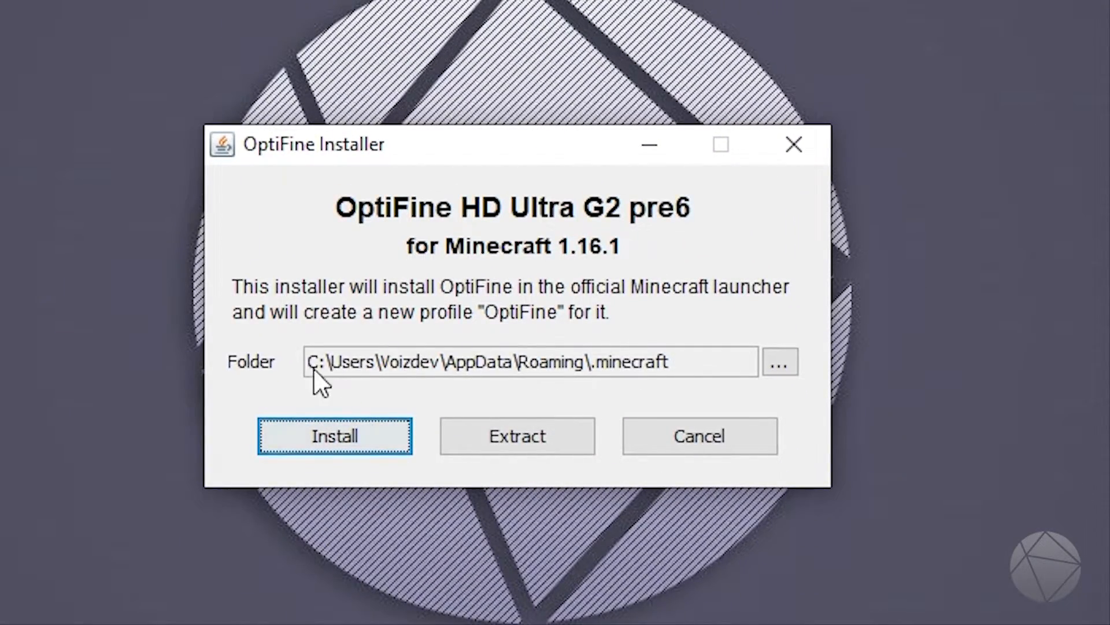
mouse_move(616, 385)
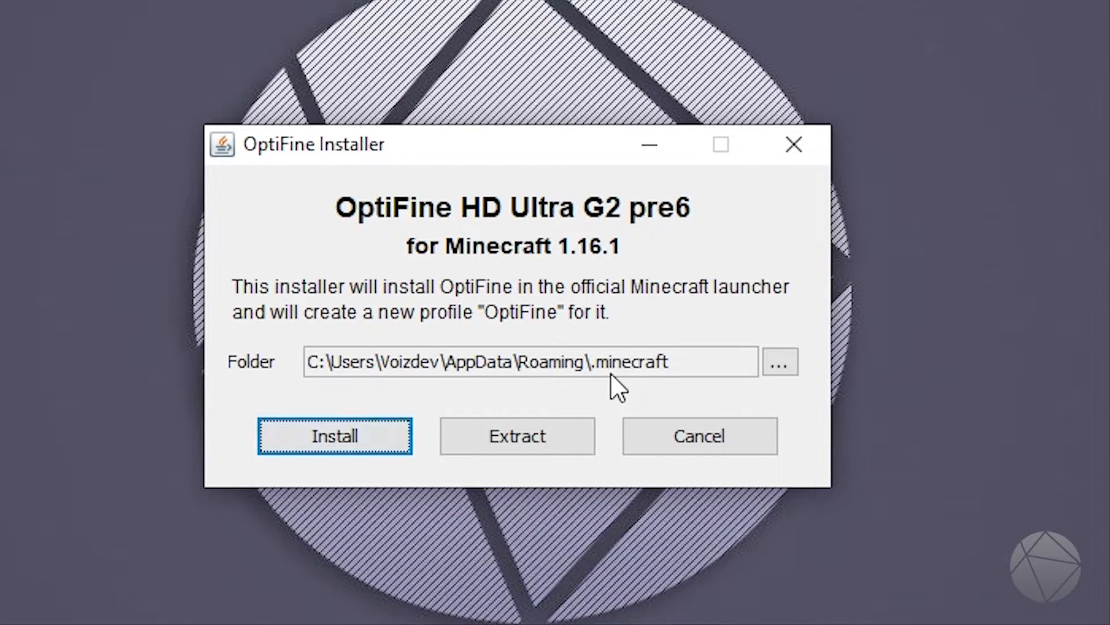
mouse_move(628, 391)
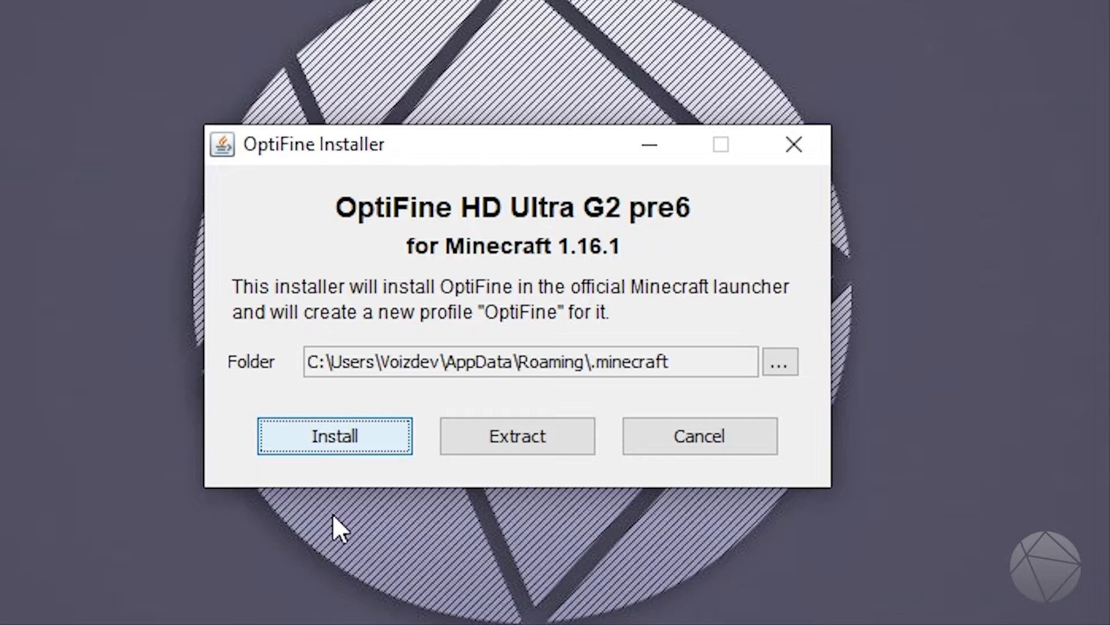
click(334, 435)
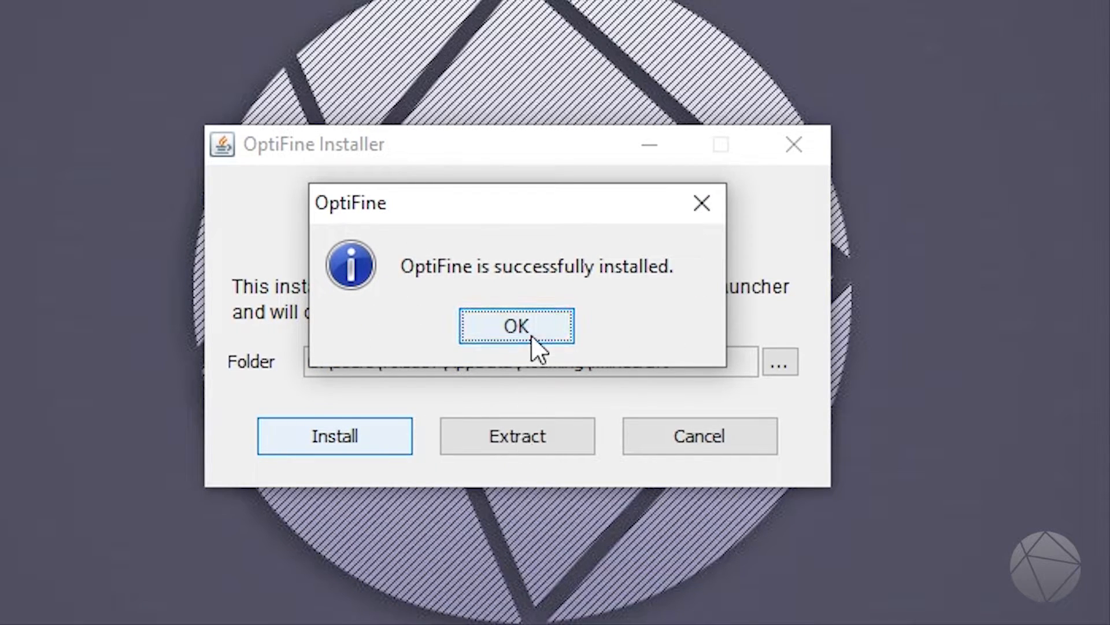
click(517, 325)
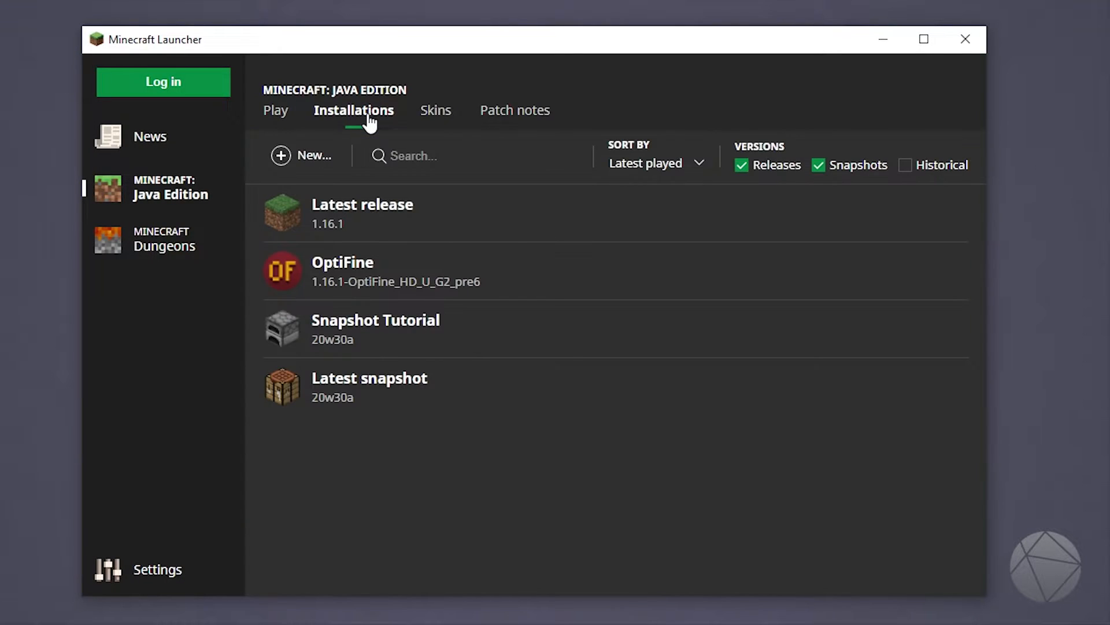
mouse_move(377, 287)
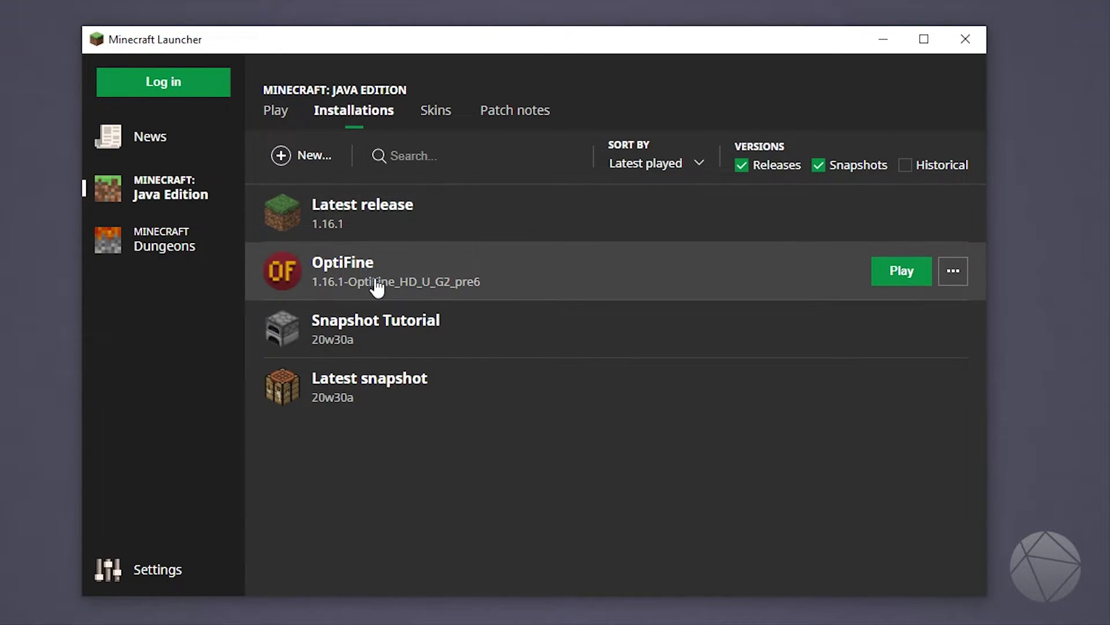
mouse_move(398, 263)
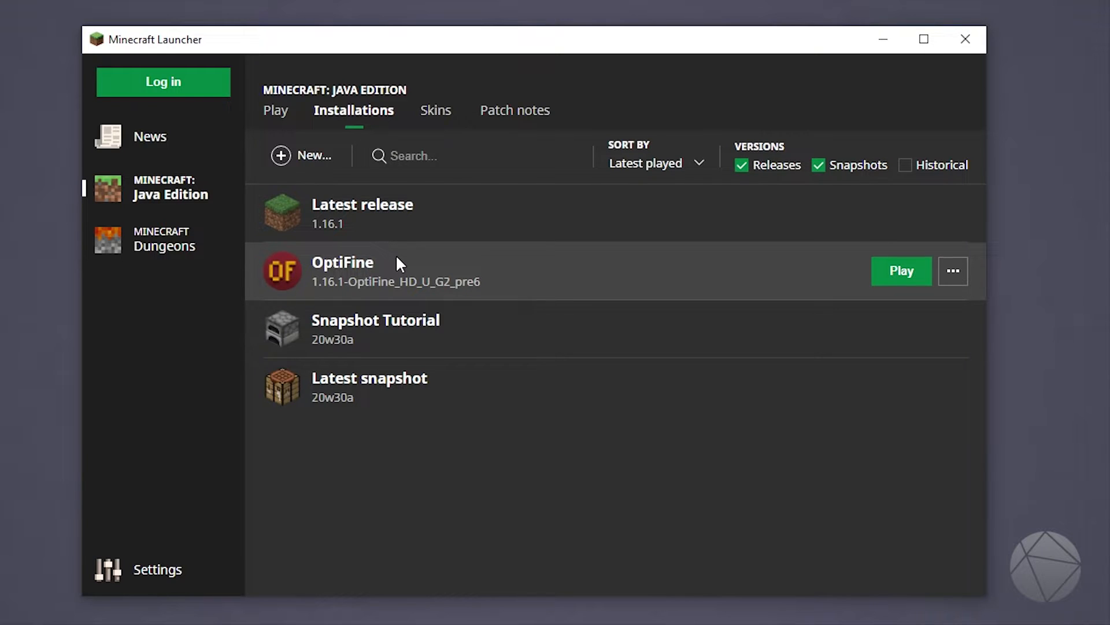
Create a new installation using version release 1.16.1-OptiFine_HD_U_G2_pre6.
click(302, 156)
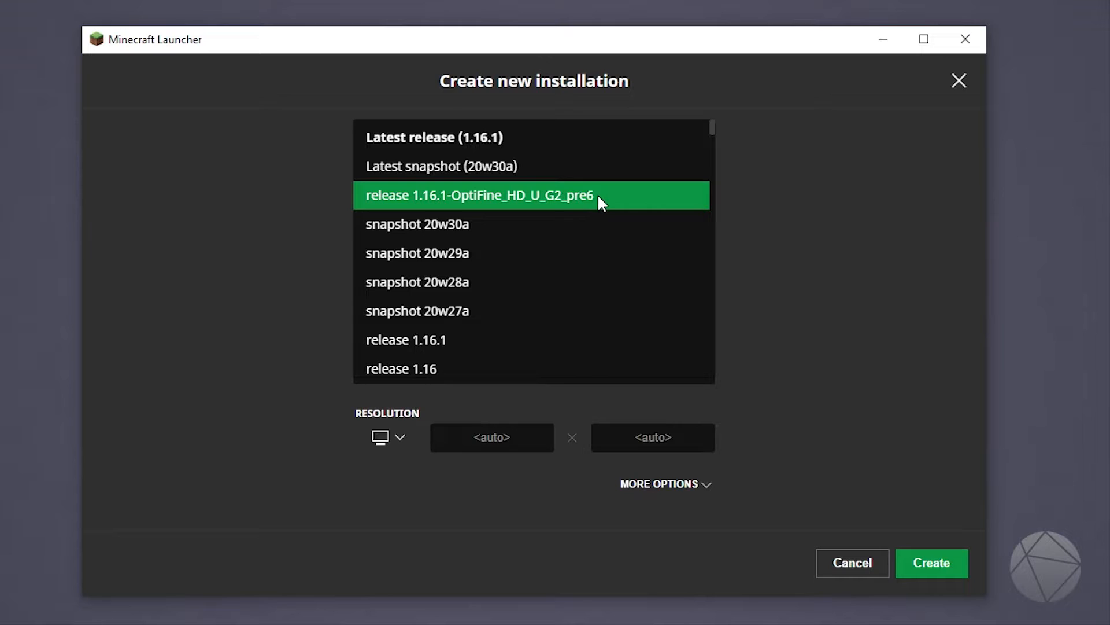
click(479, 196)
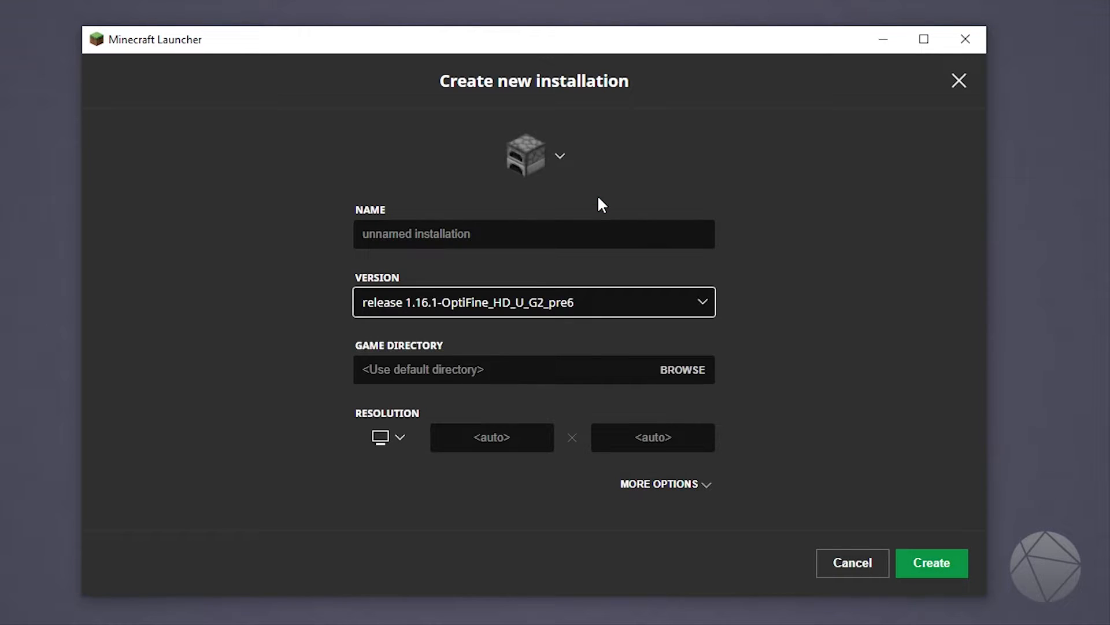
Cancel the new installation and play the OptiFine 1.16.1 pre6 installation.
click(931, 563)
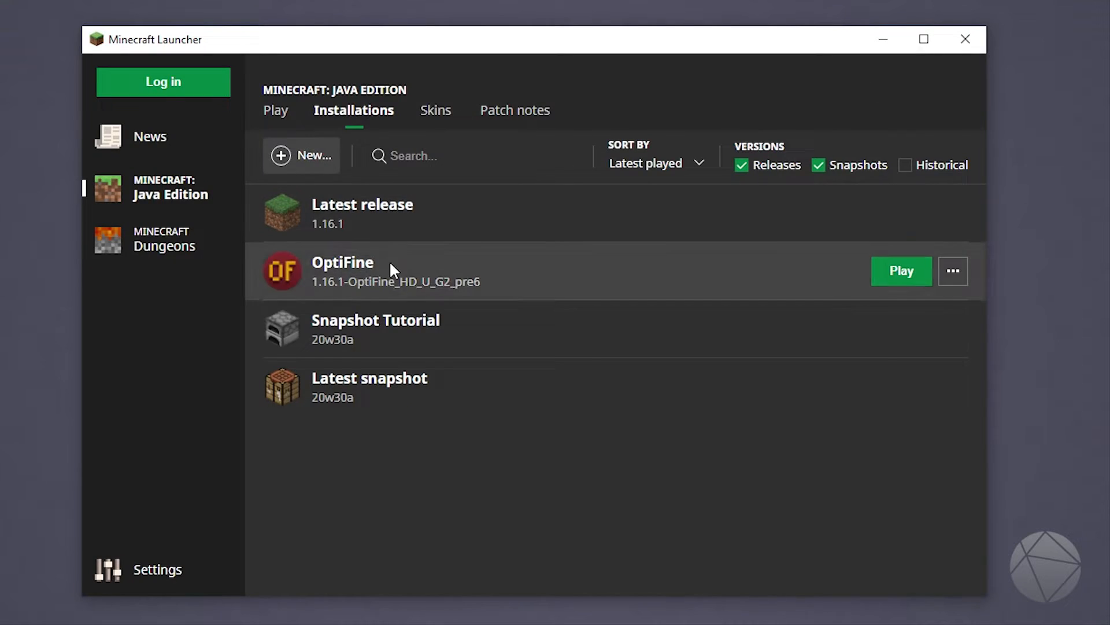
mouse_move(354, 306)
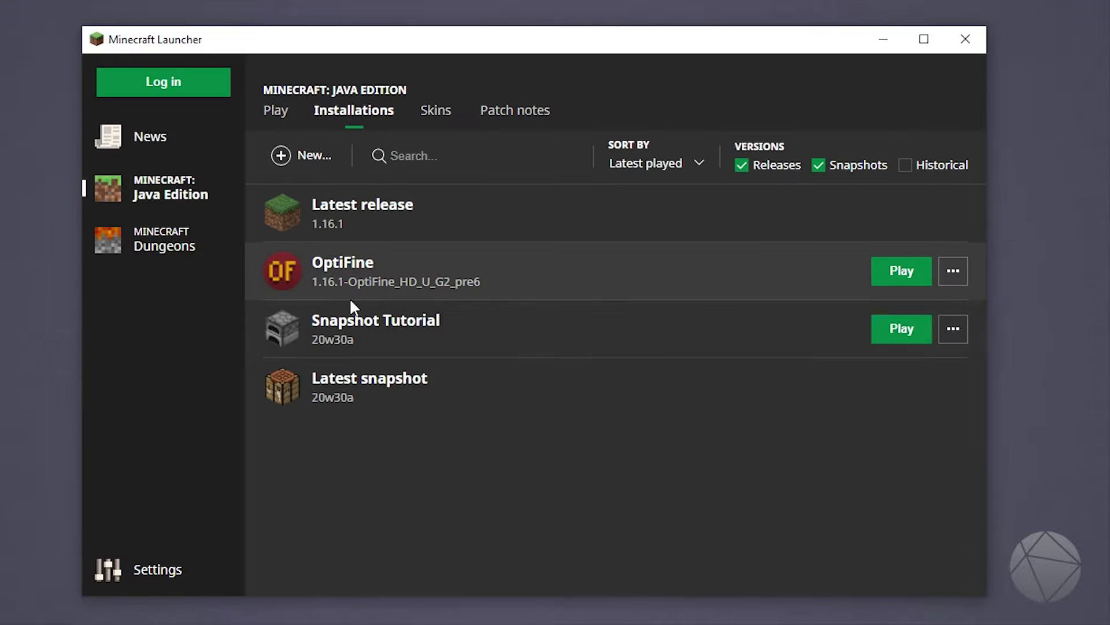
mouse_move(640, 271)
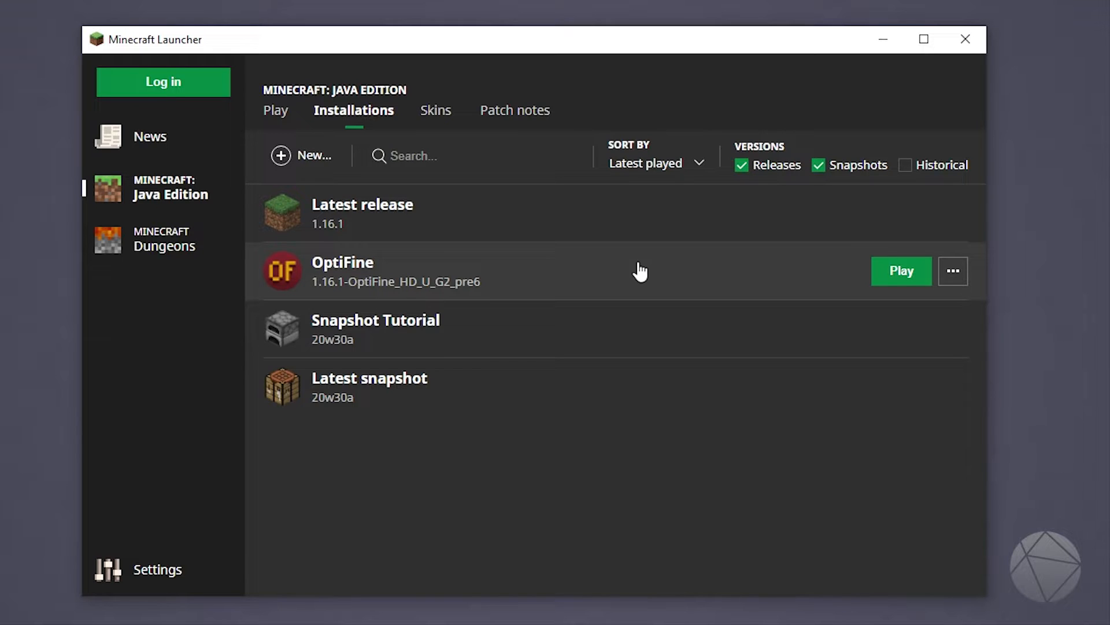
click(901, 271)
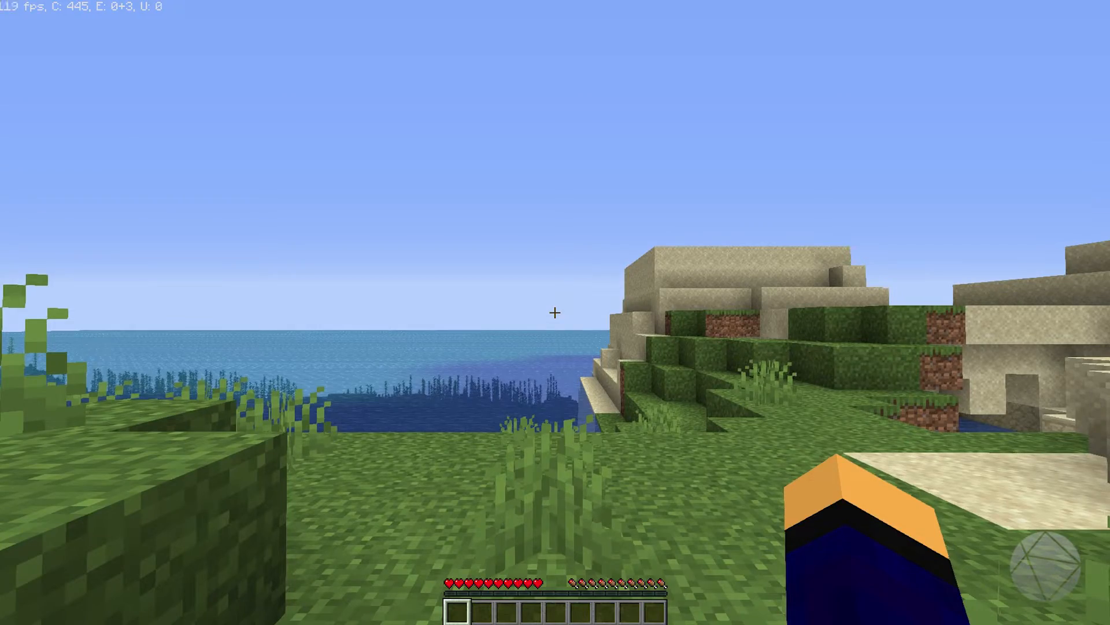
mouse_move(555, 313)
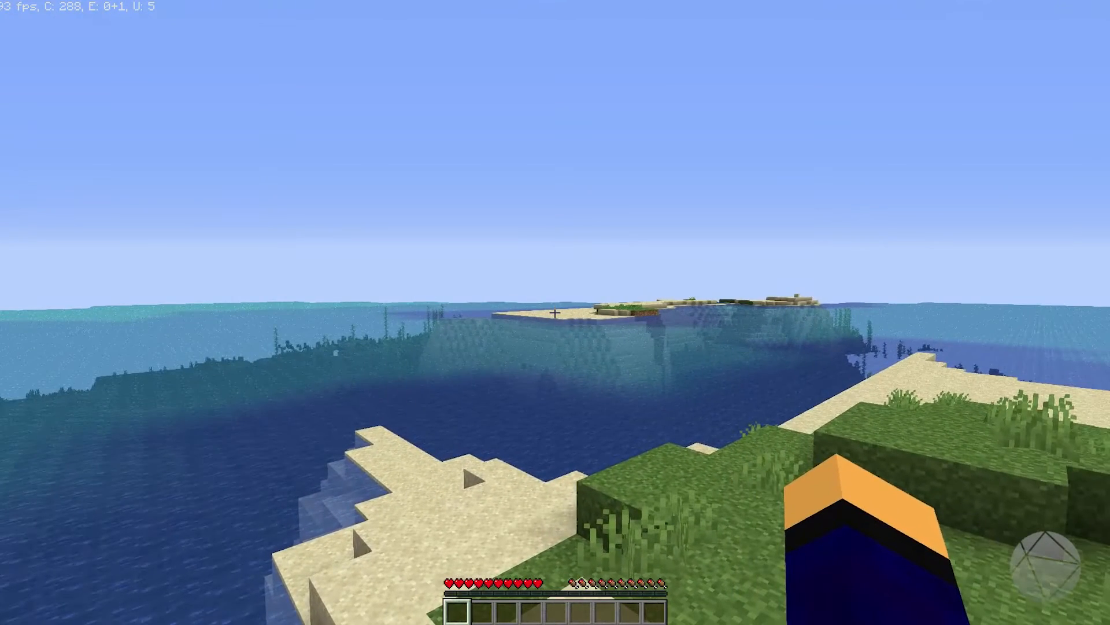
Pause with Esc and choose Options from the Game Menu.
key(Escape)
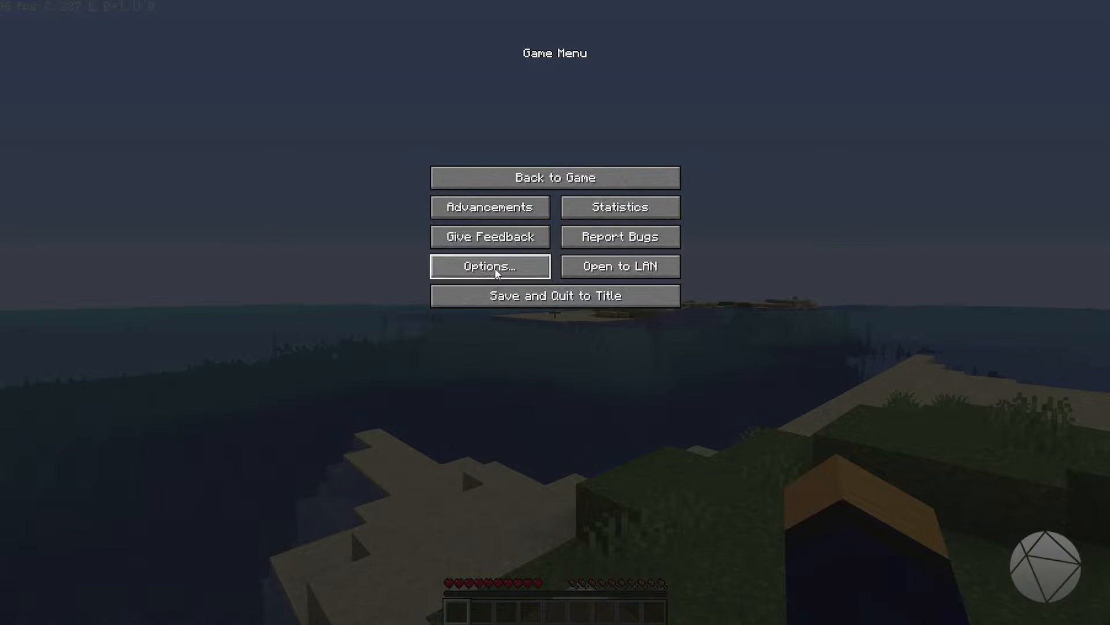
click(489, 266)
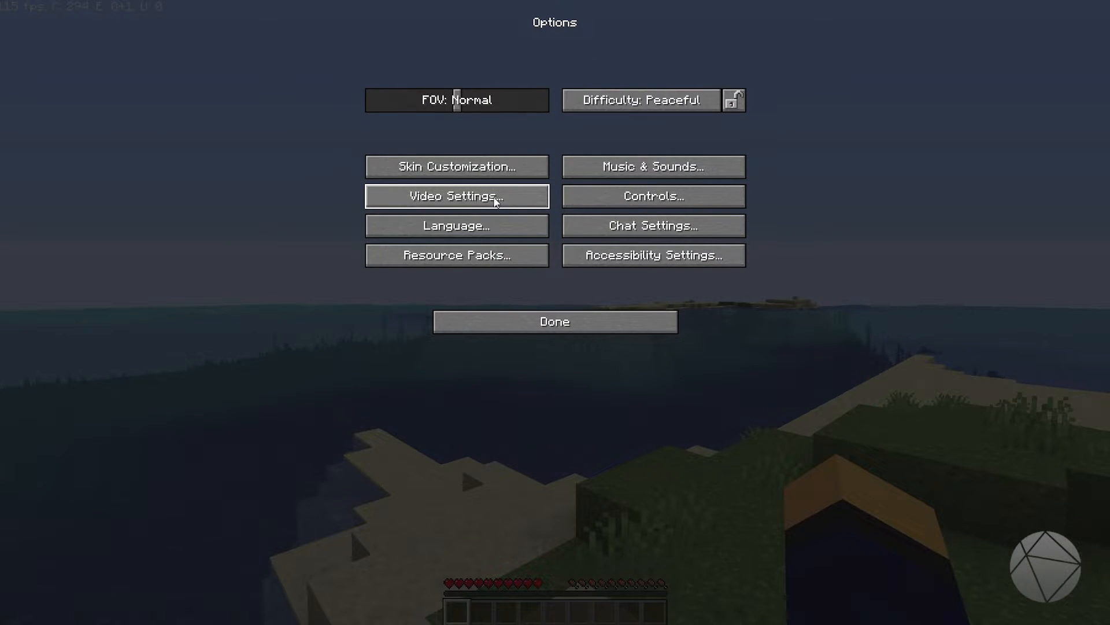
Open Video Settings to see OptiFine's Shaders, Quality, Performance and Dynamic Lights options.
click(457, 196)
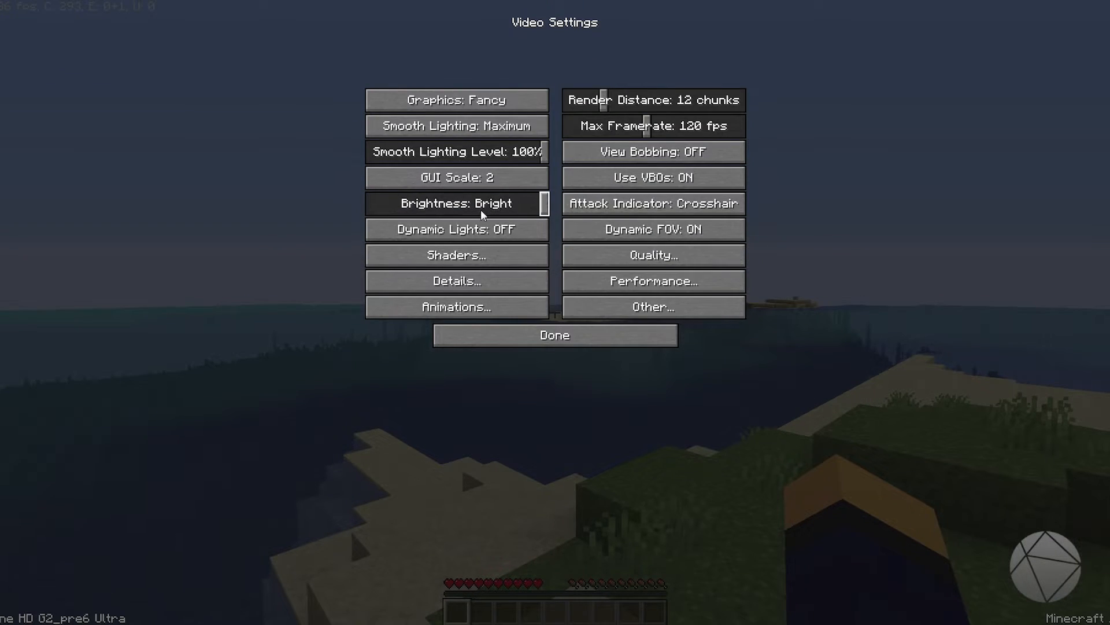
mouse_move(801, 200)
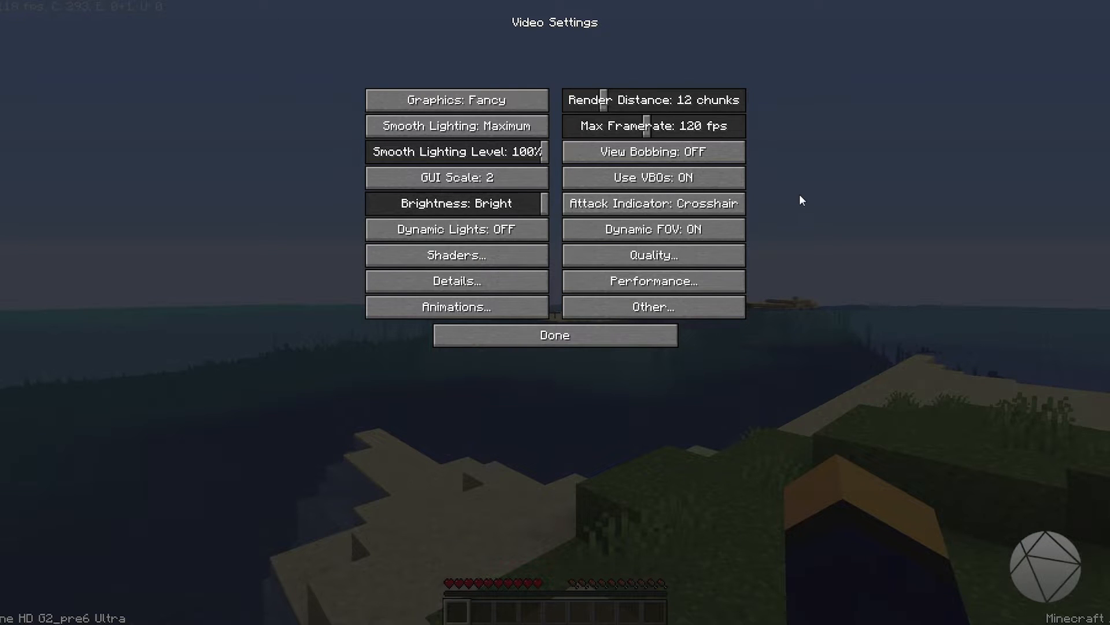
mouse_move(640, 131)
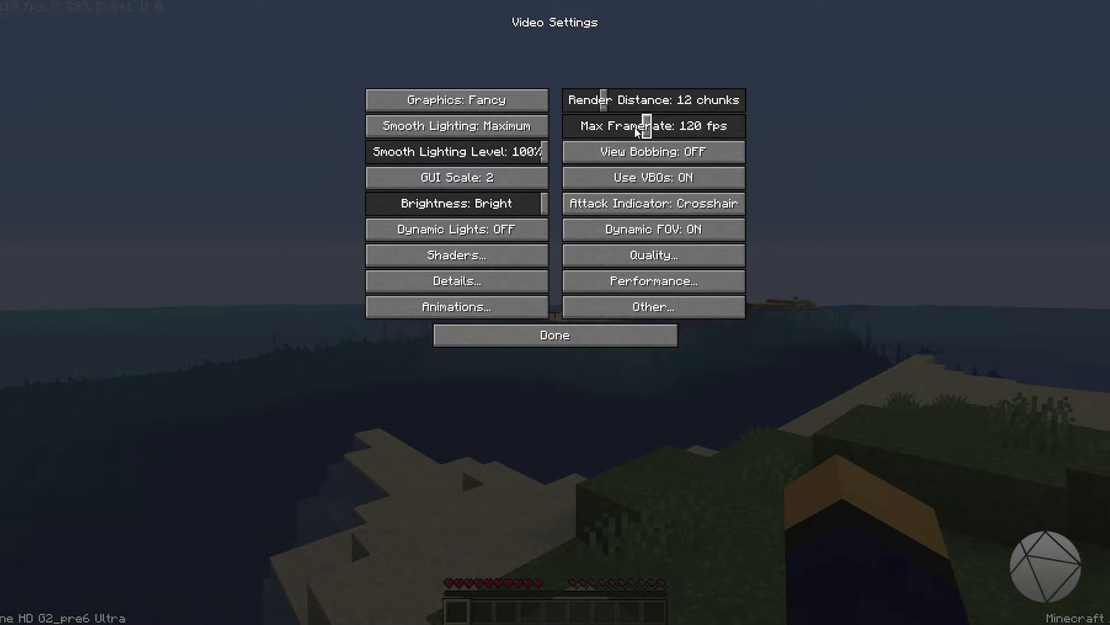
mouse_move(652, 203)
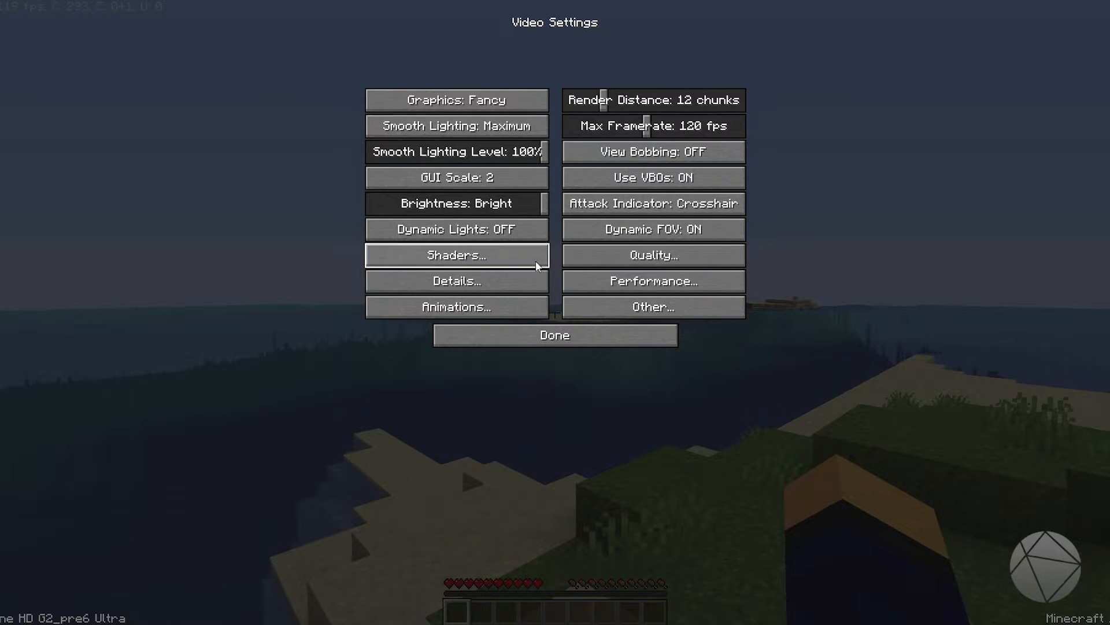
click(455, 281)
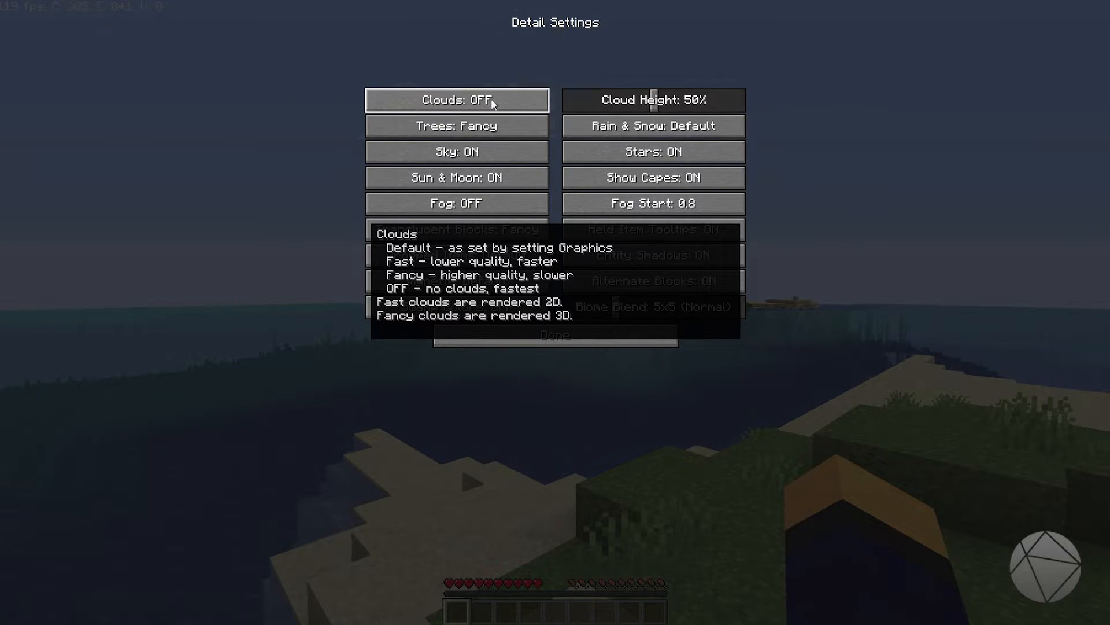
mouse_move(457, 126)
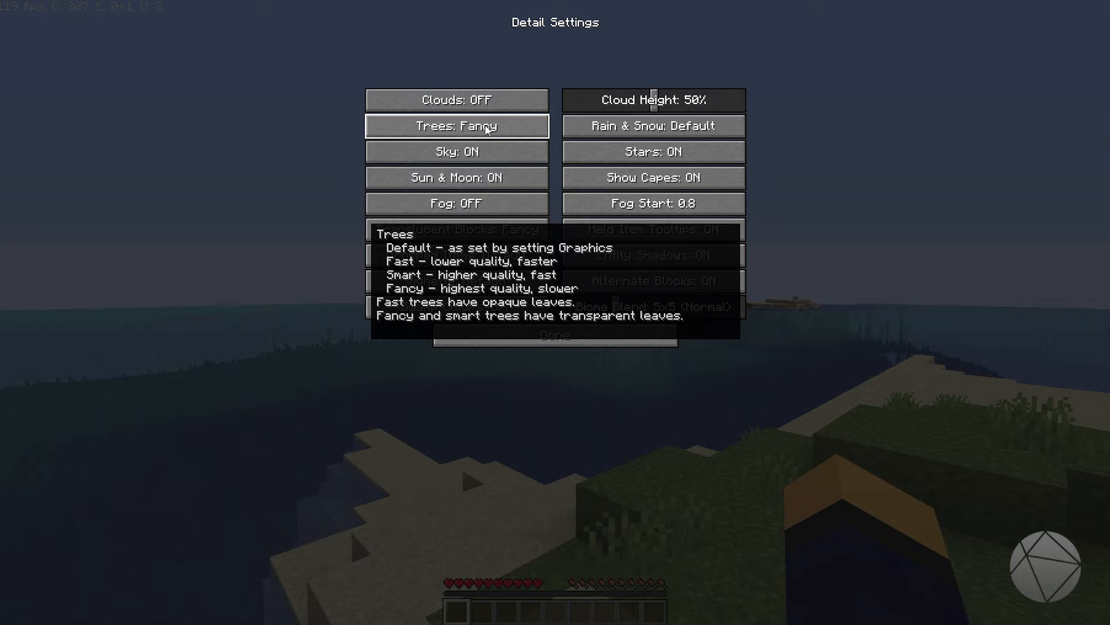
click(456, 152)
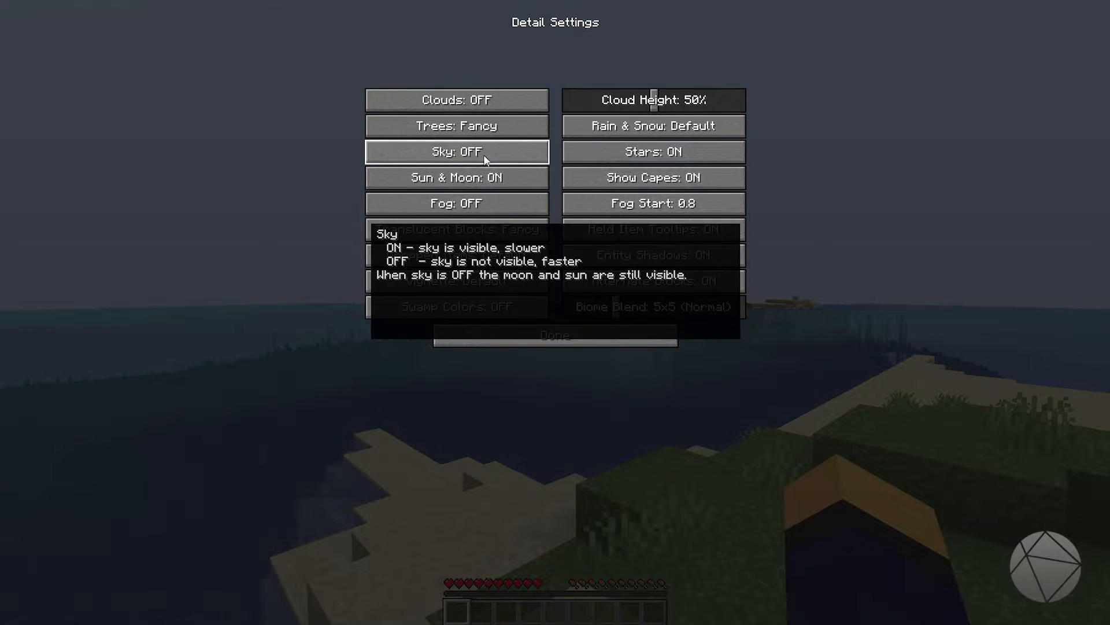
click(456, 152)
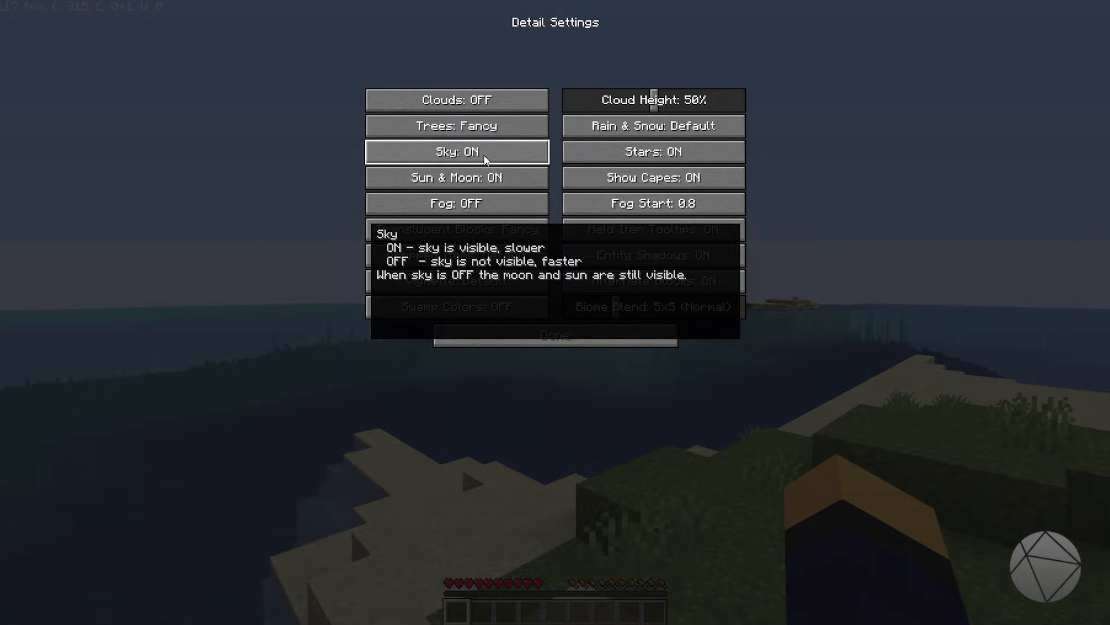
click(456, 203)
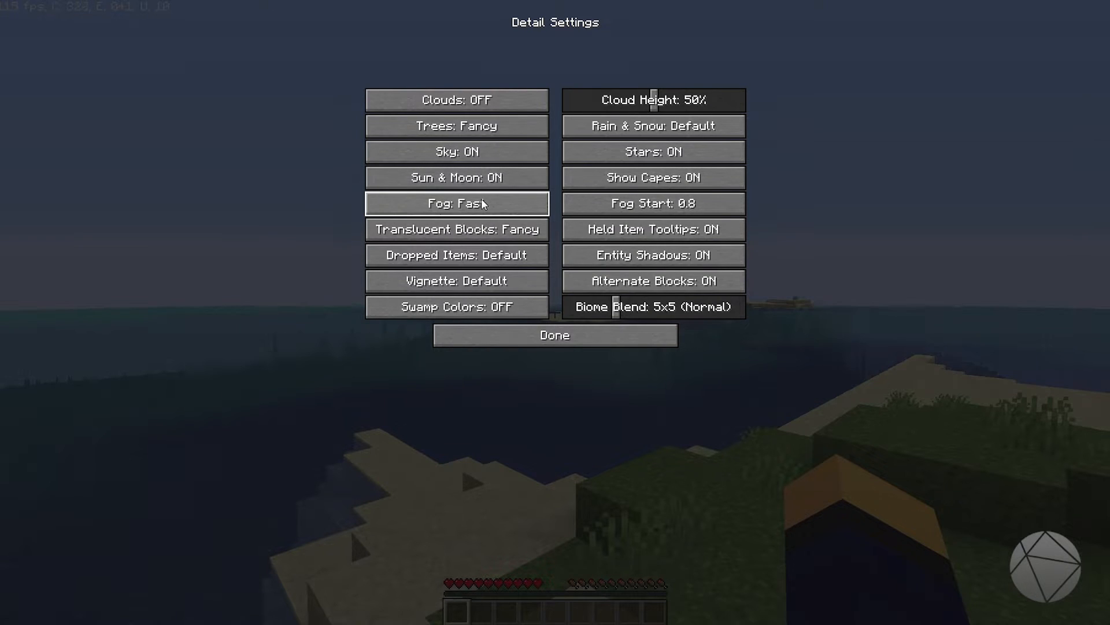
click(456, 203)
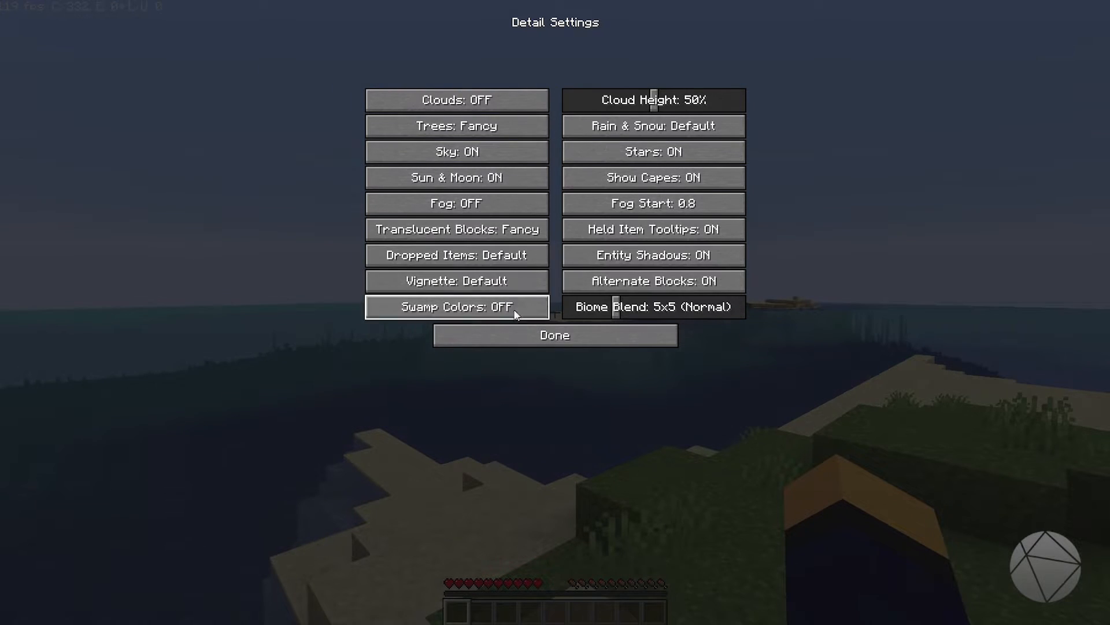
mouse_move(456, 281)
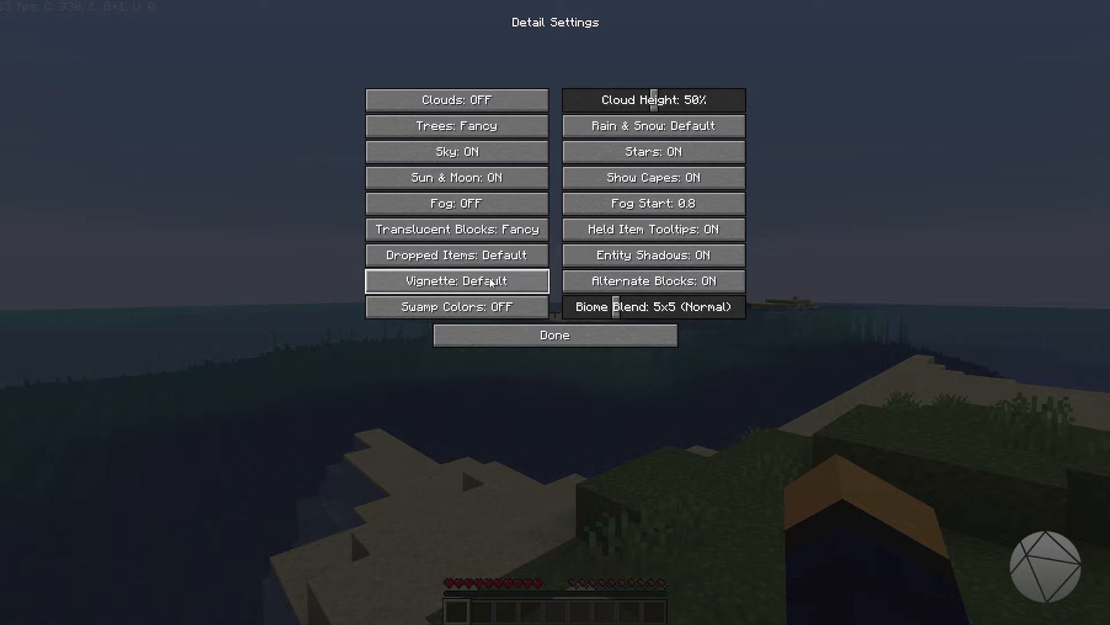
mouse_move(456, 306)
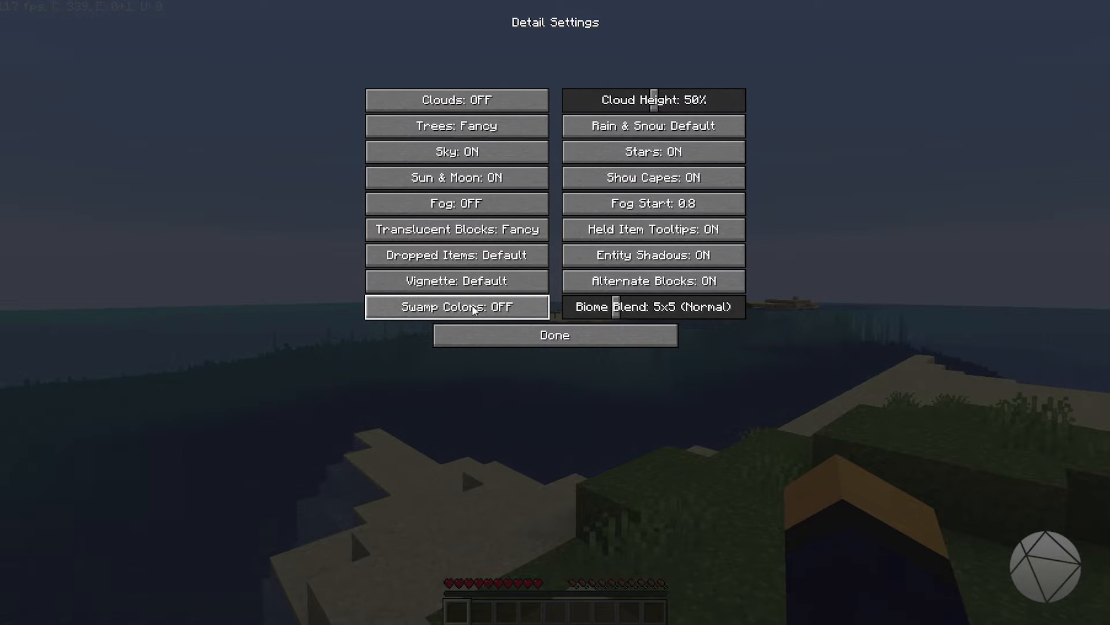
mouse_move(652, 125)
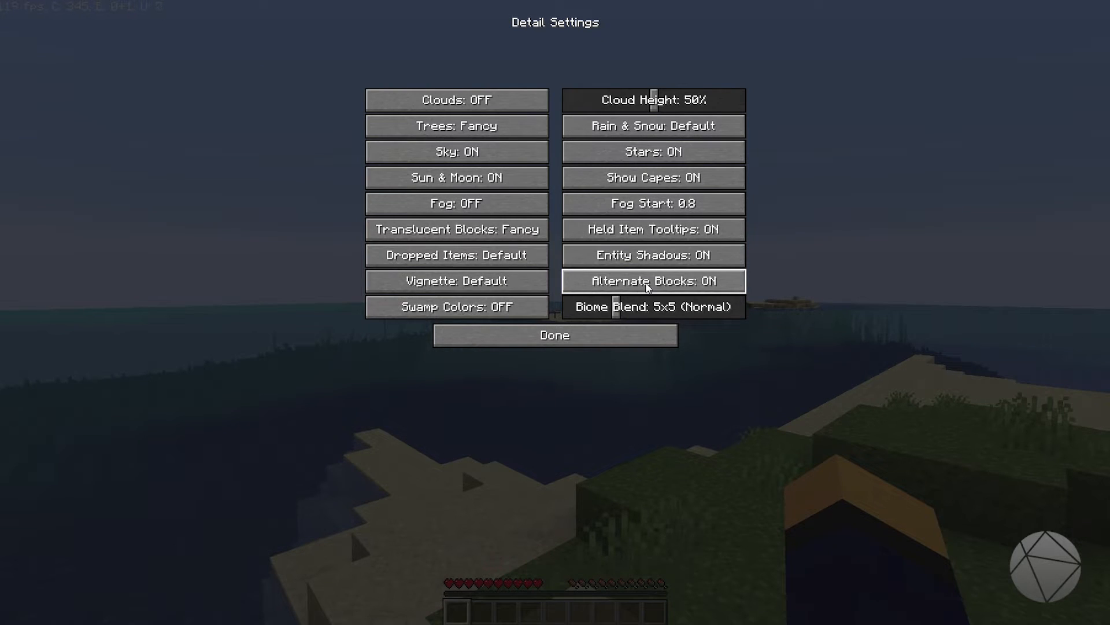
Leave Detail Settings, review Animation Settings with all options ON, then return.
click(555, 335)
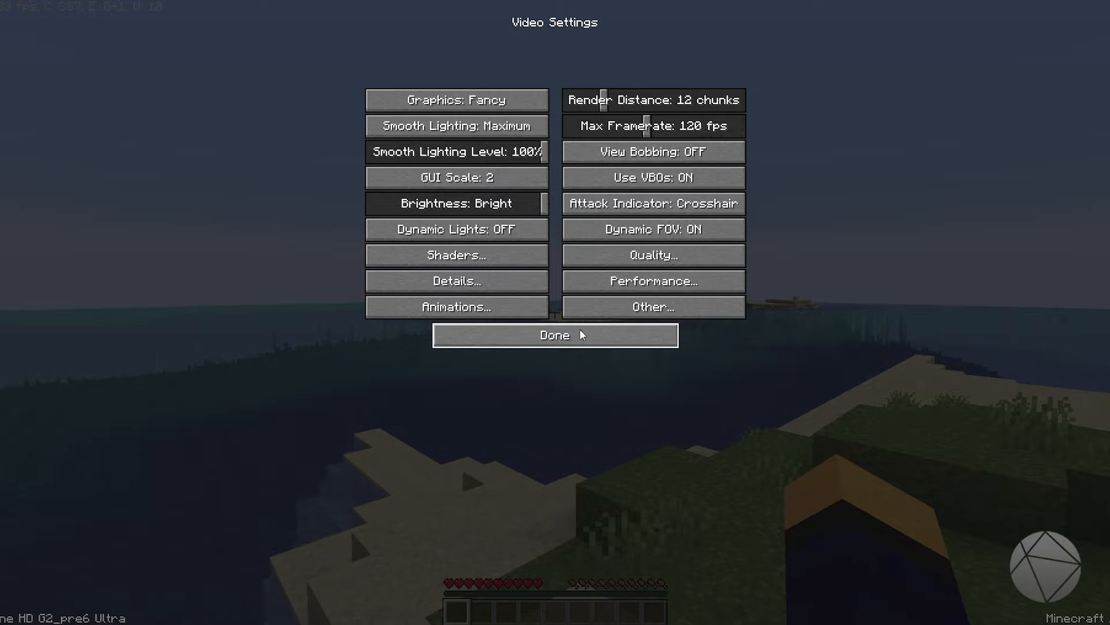
mouse_move(455, 306)
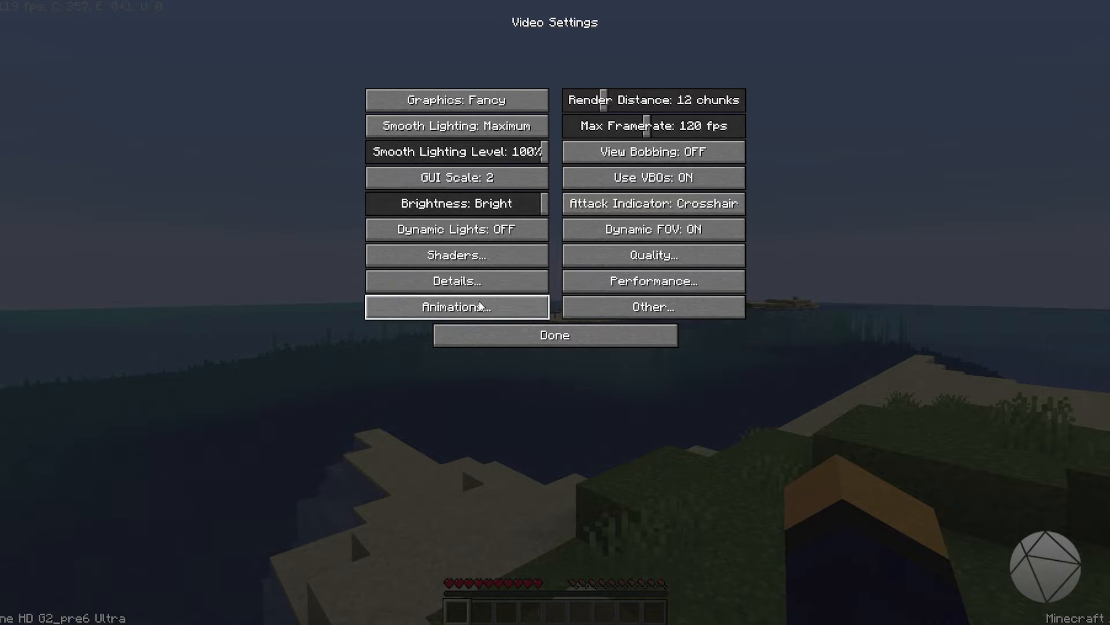
click(456, 307)
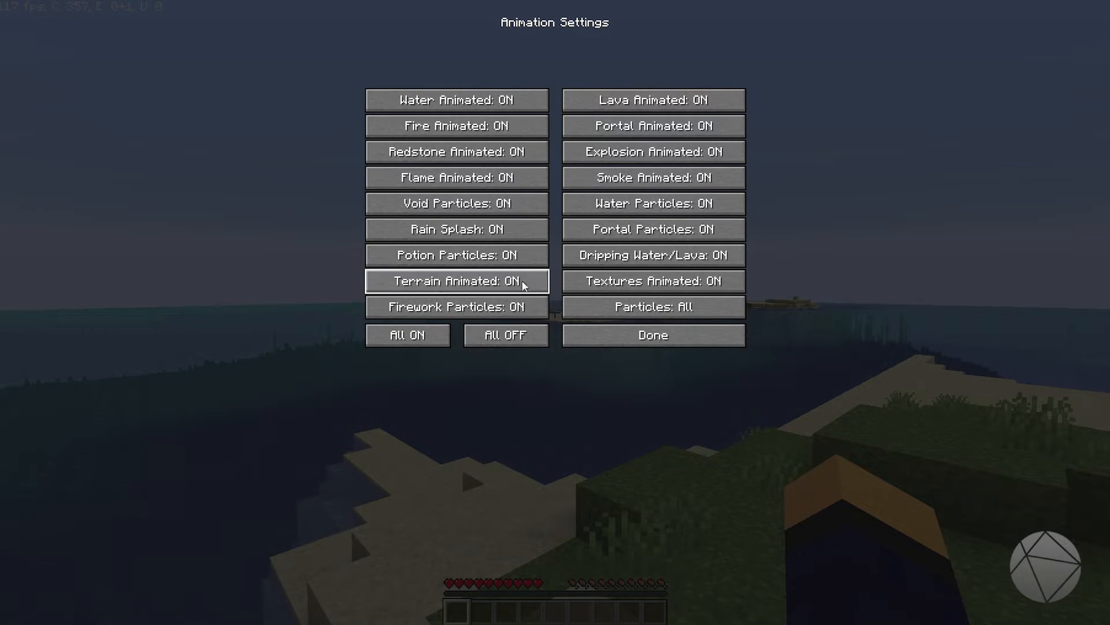
mouse_move(527, 306)
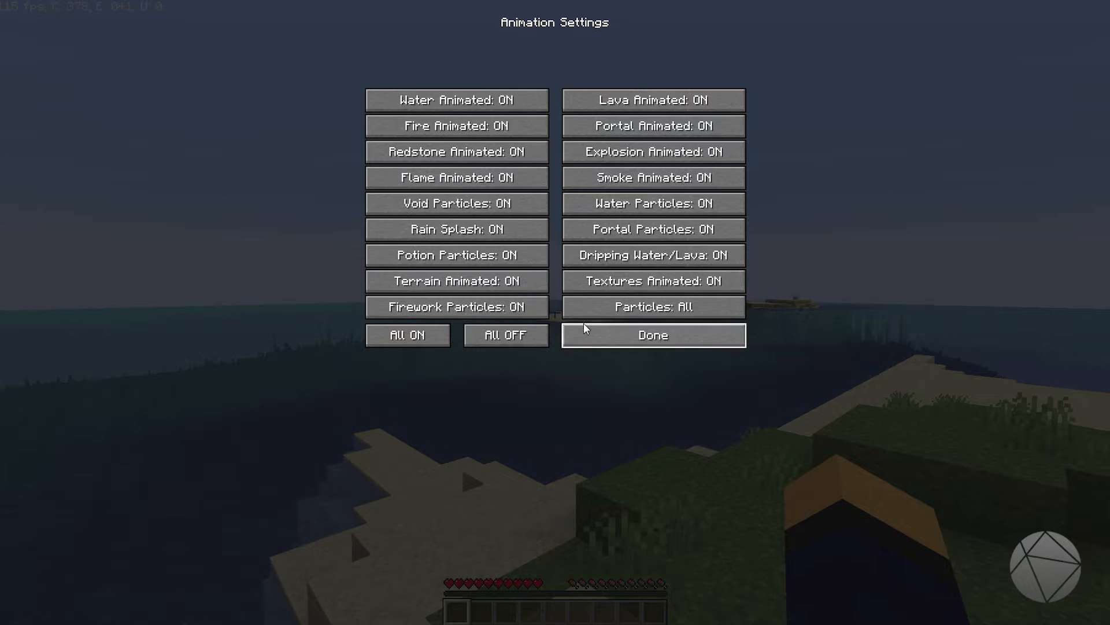
click(651, 335)
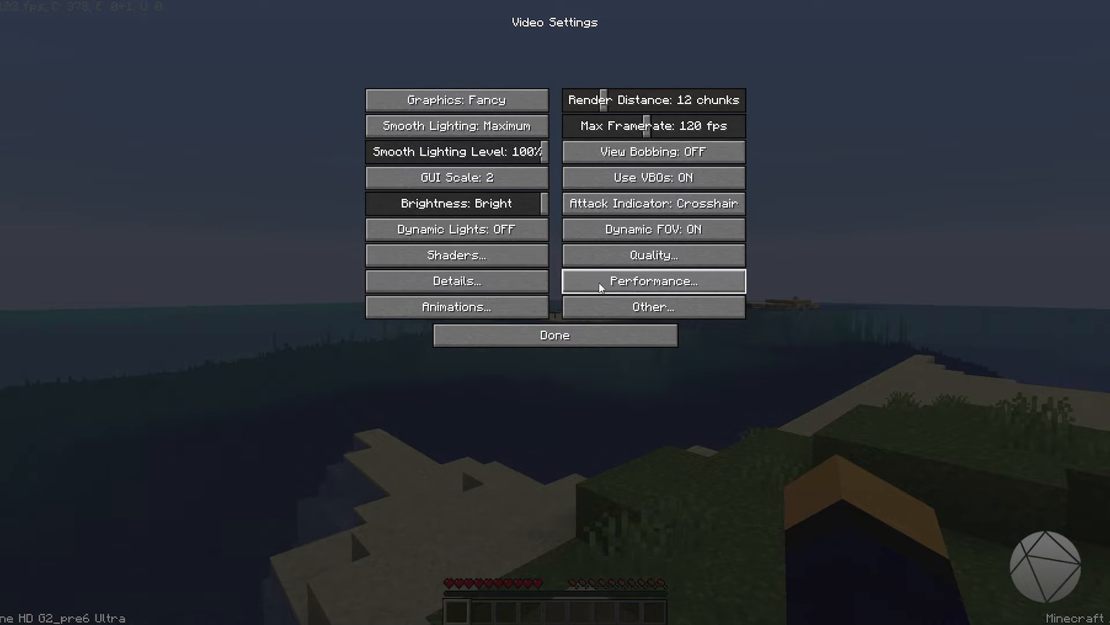
Open OptiFine's Quality Settings, showing Mipmap Levels OFF, Connected Textures Fancy and Custom Colors ON.
click(651, 255)
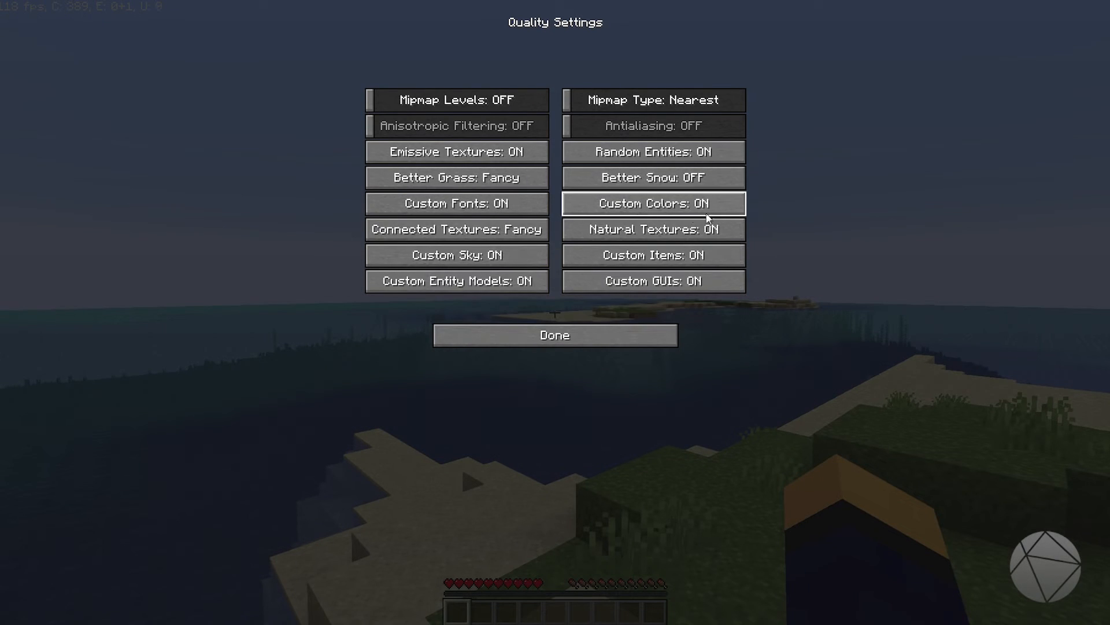
mouse_move(653, 300)
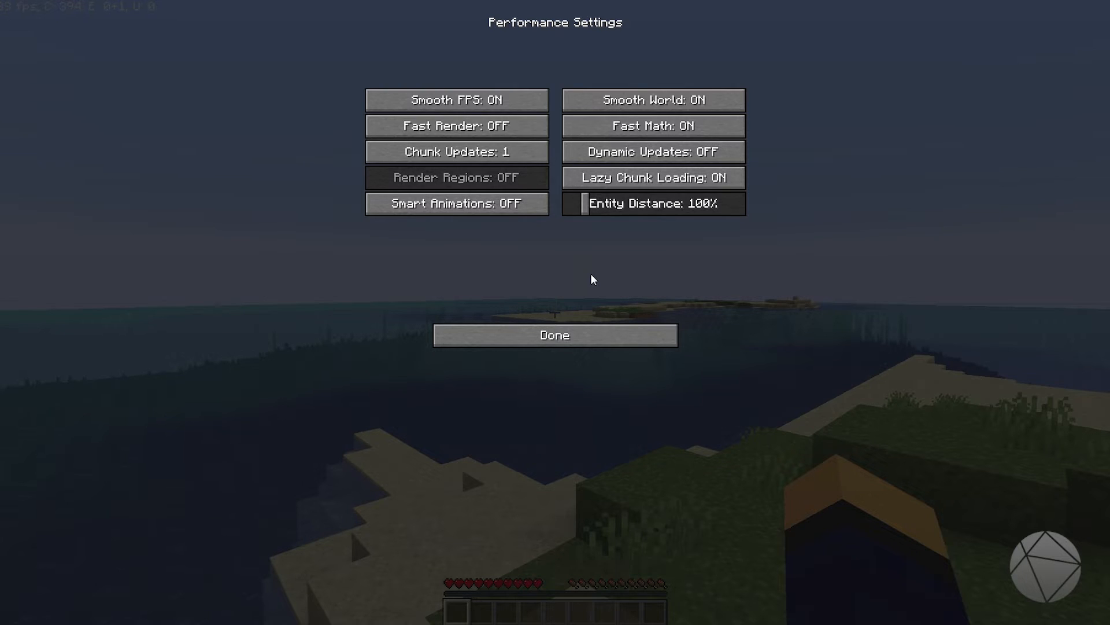
mouse_move(457, 100)
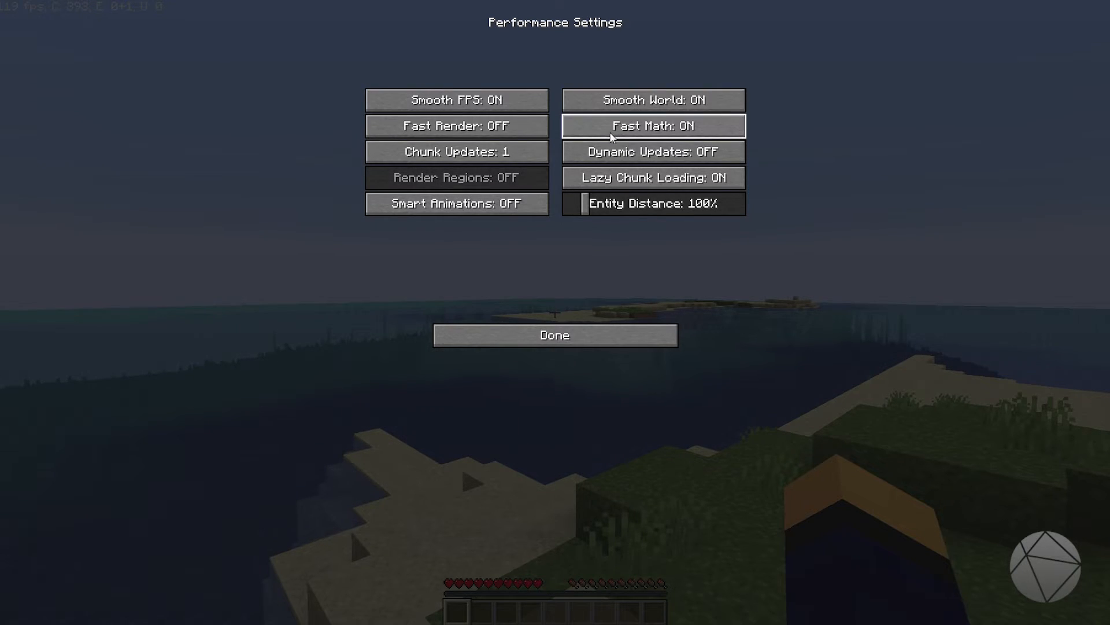
mouse_move(653, 152)
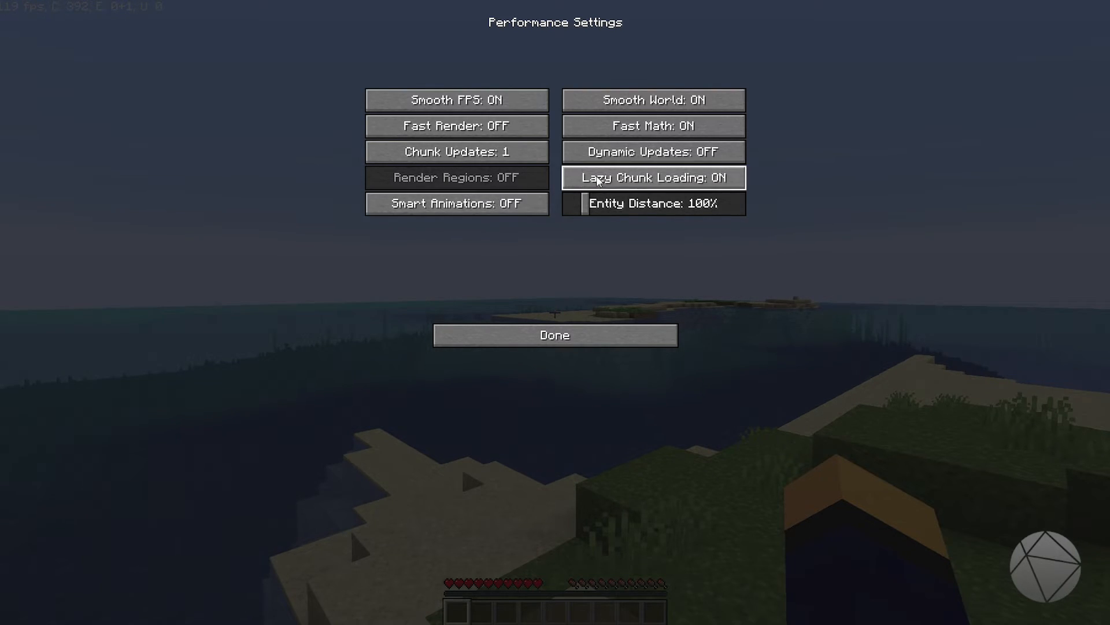
Toggle Show FPS off and back on in Other Settings, then view the Shaders list, leaving shaders OFF.
click(555, 335)
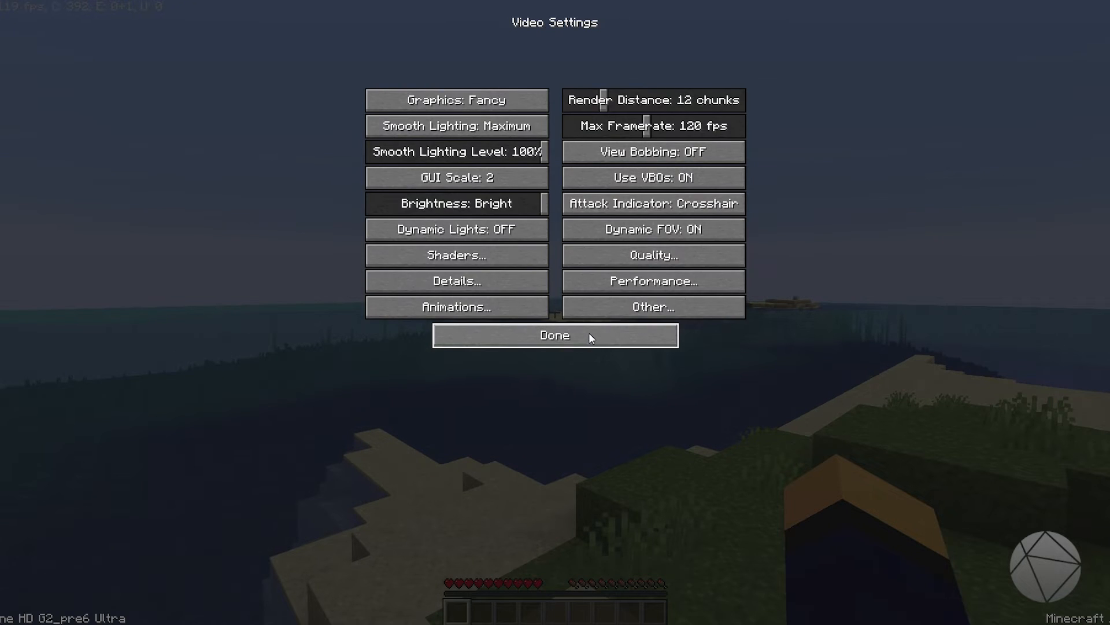
click(650, 305)
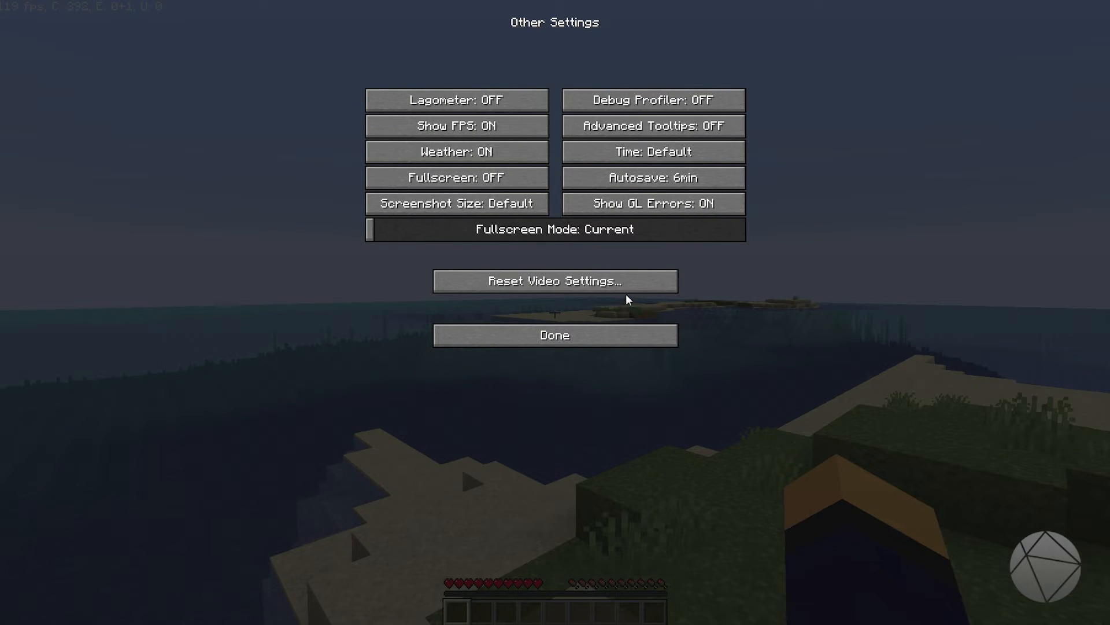
click(457, 125)
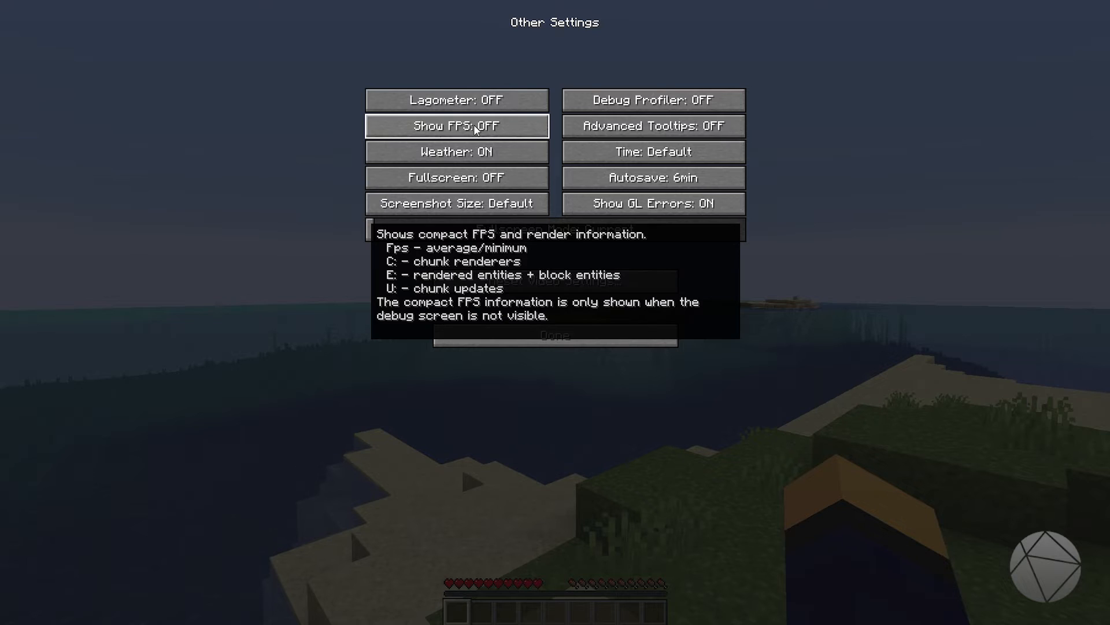
click(456, 126)
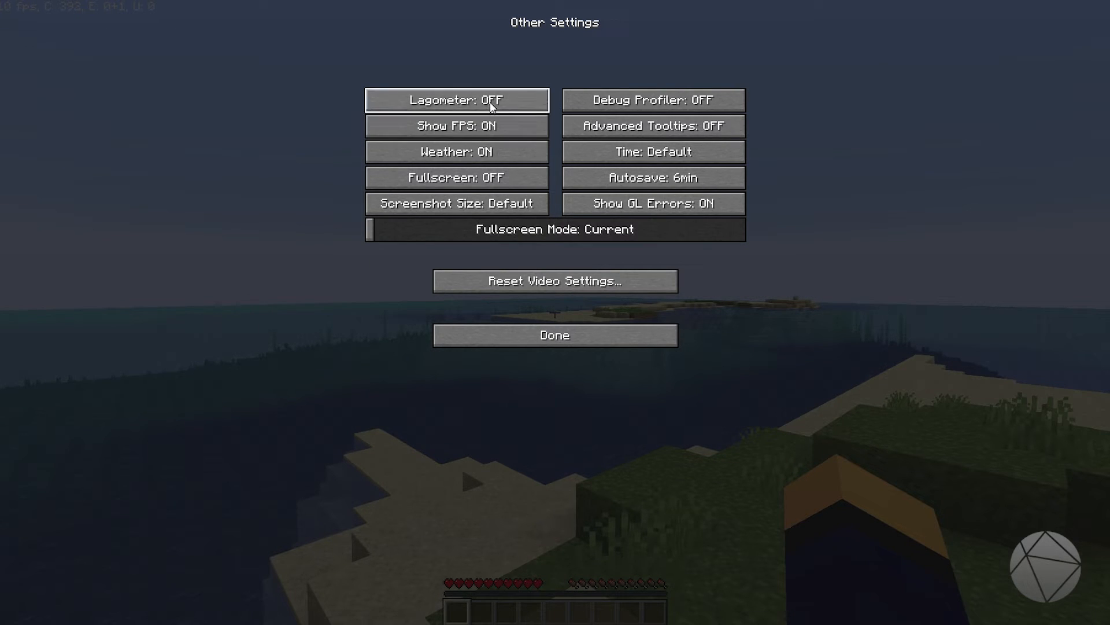
mouse_move(685, 114)
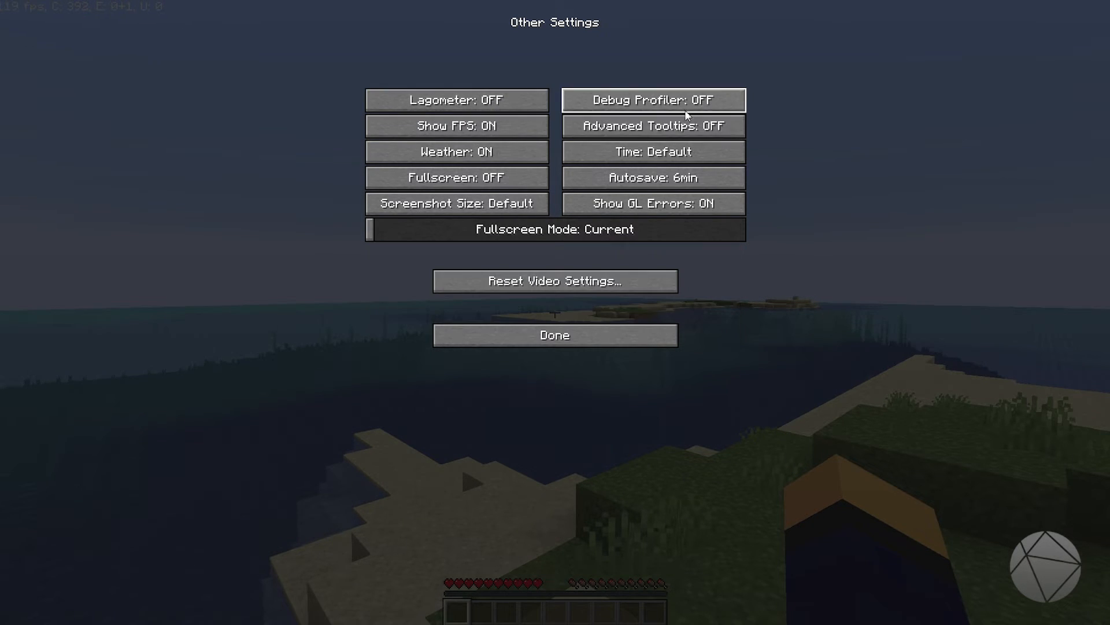
click(555, 334)
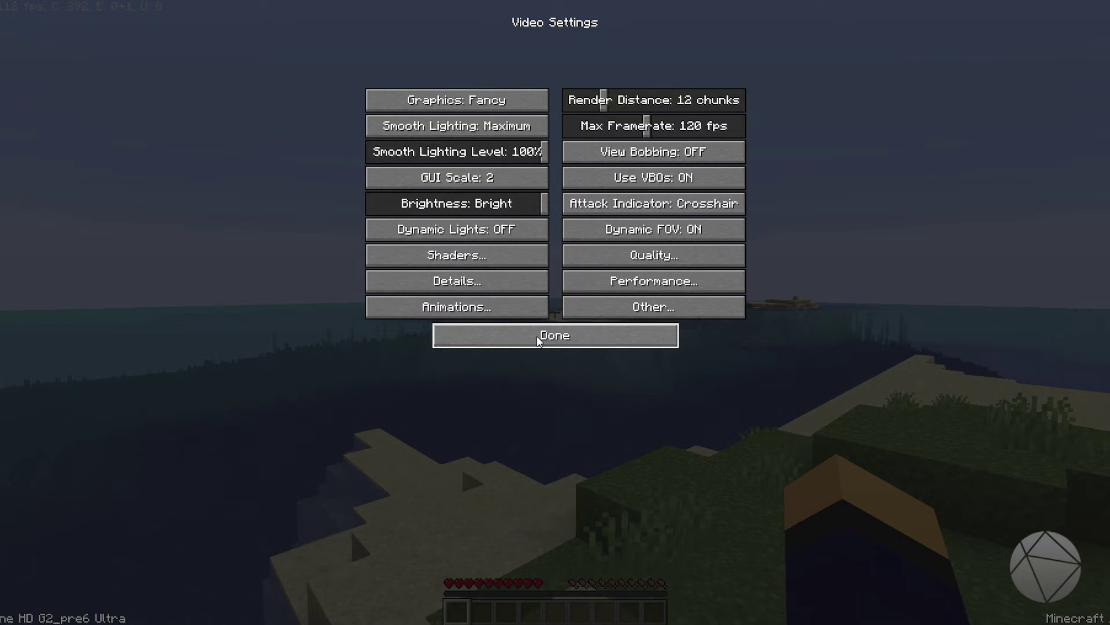
click(455, 255)
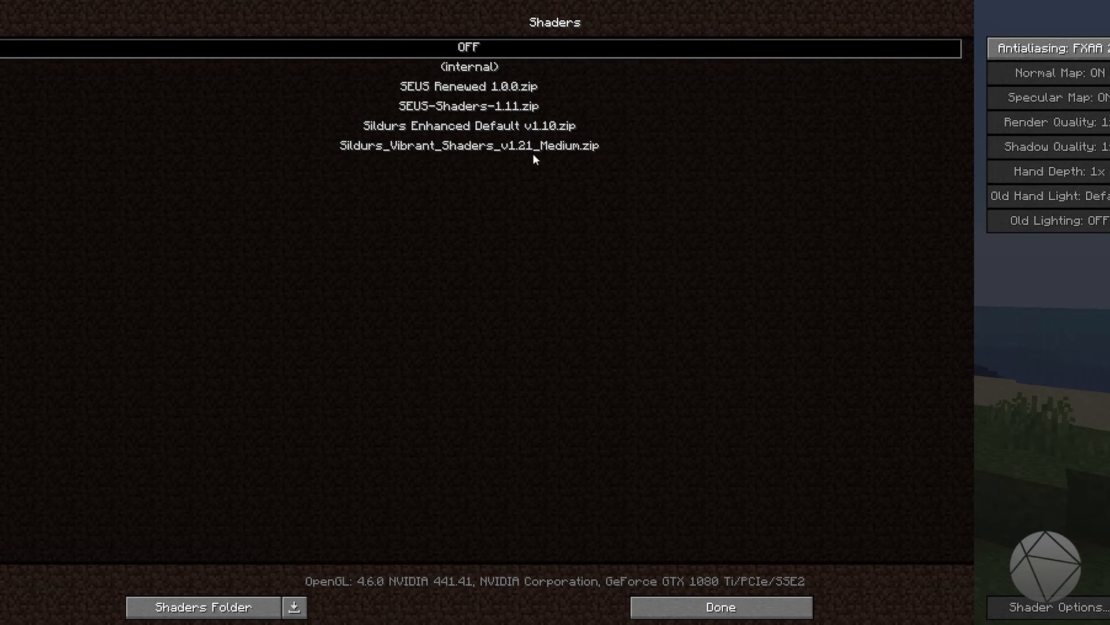
mouse_move(719, 607)
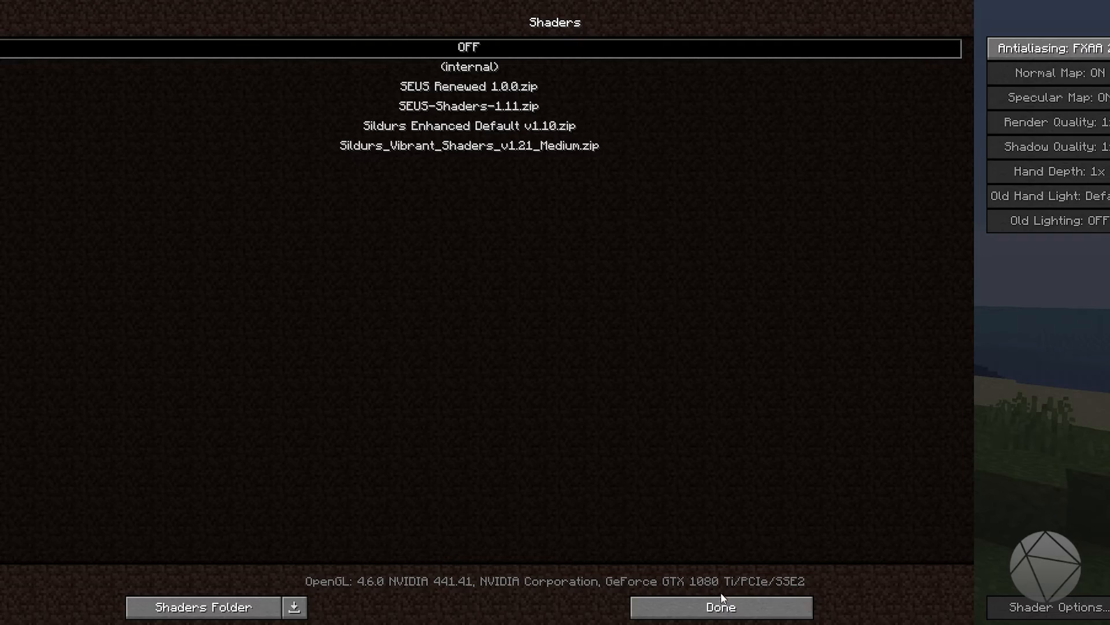
click(720, 606)
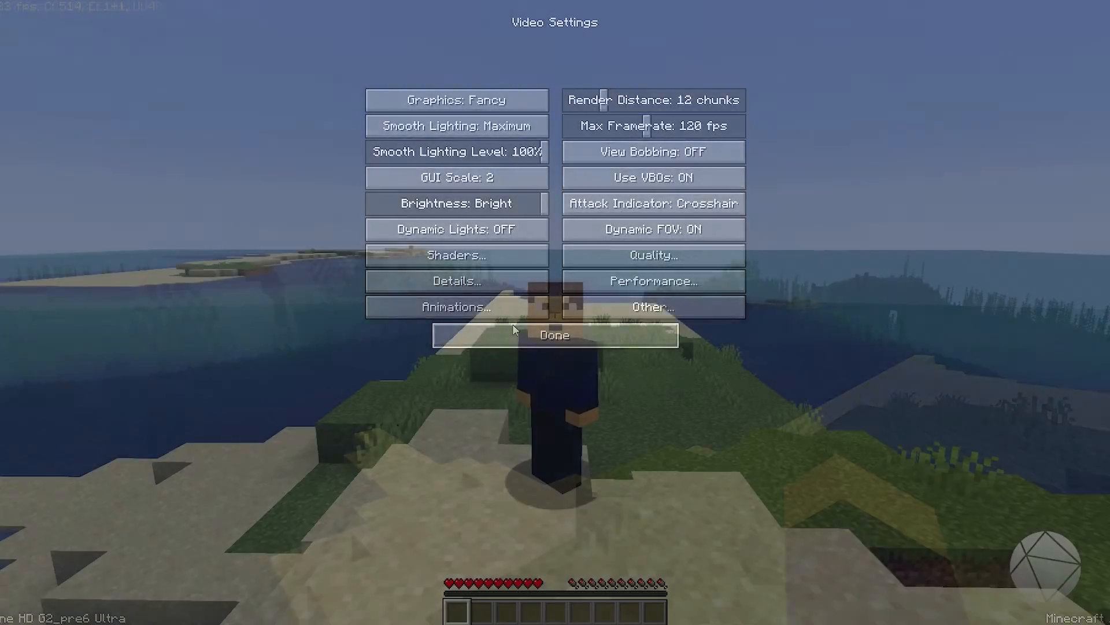
Close Video Settings and return to the seaside world with the FPS readout showing.
click(555, 334)
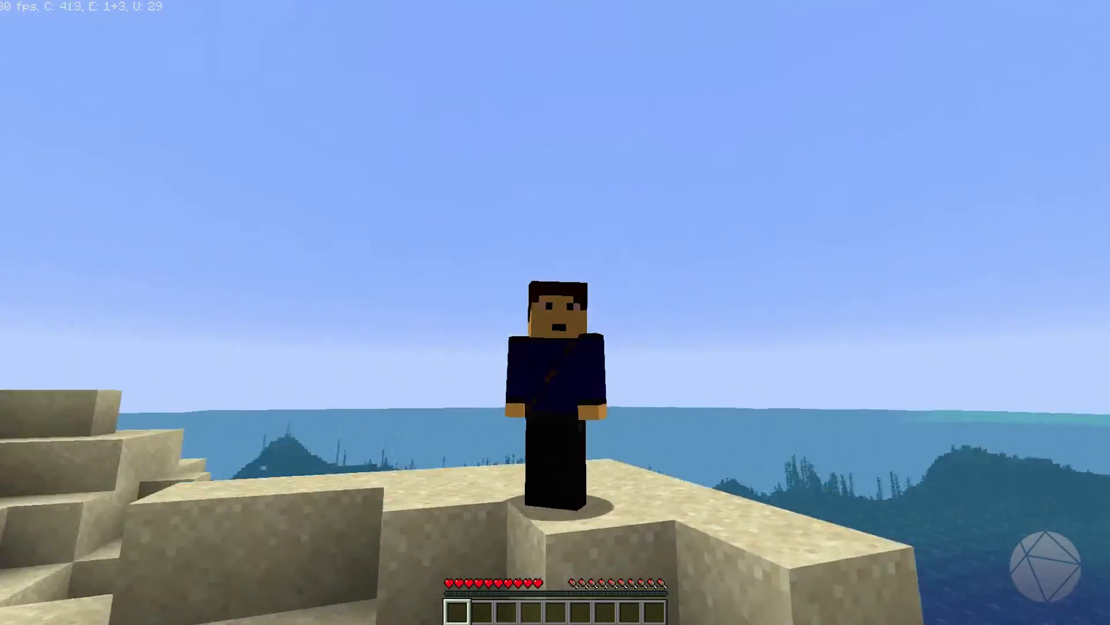
mouse_move(555, 312)
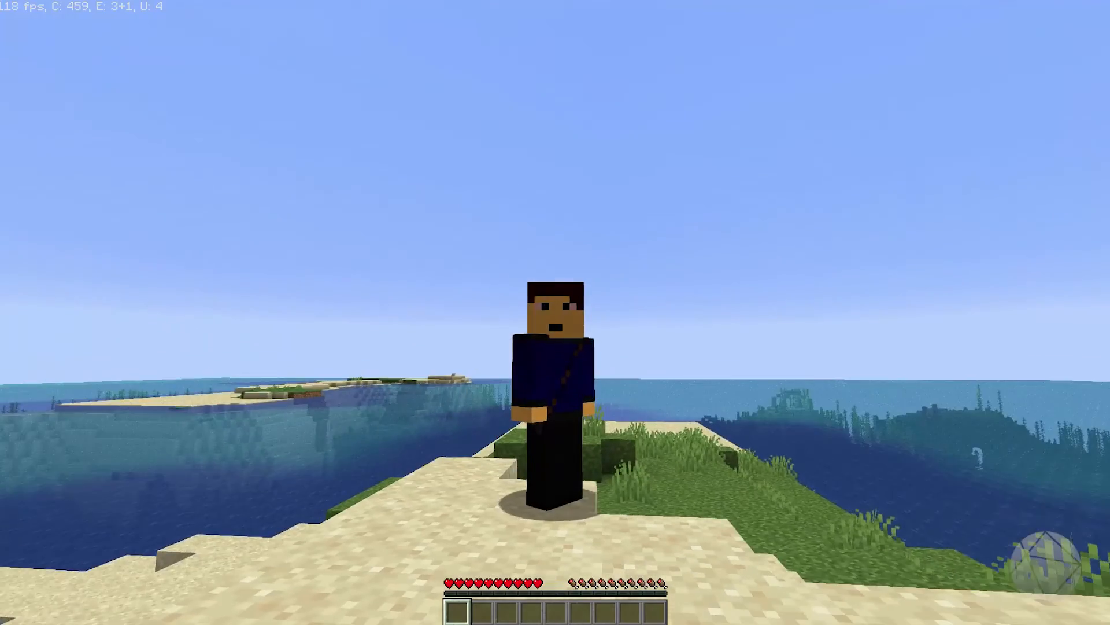
mouse_move(555, 313)
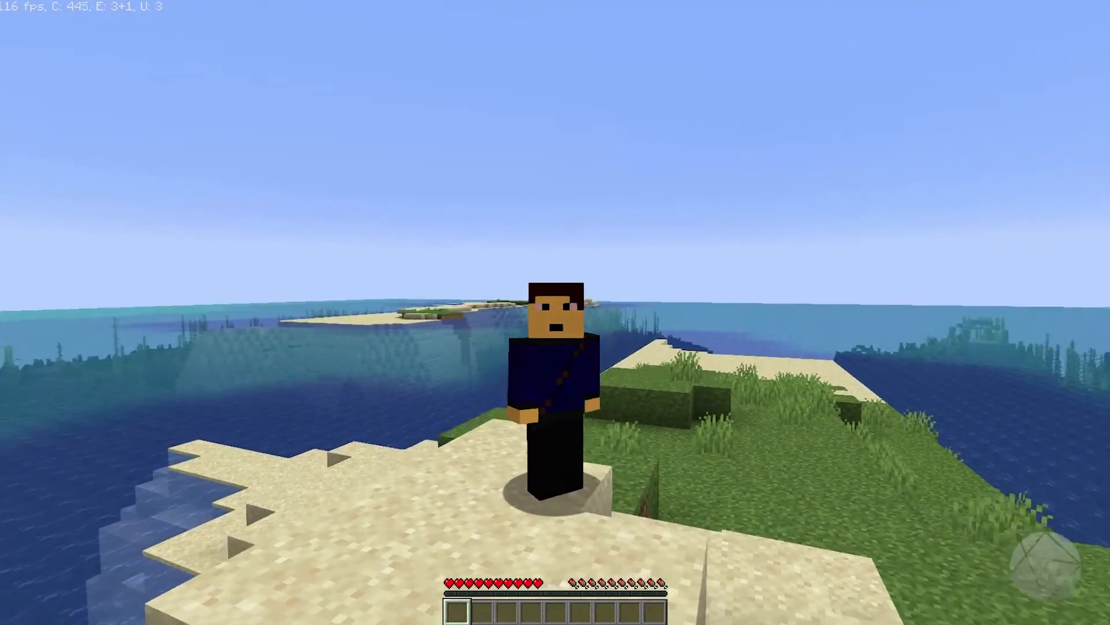
mouse_move(555, 313)
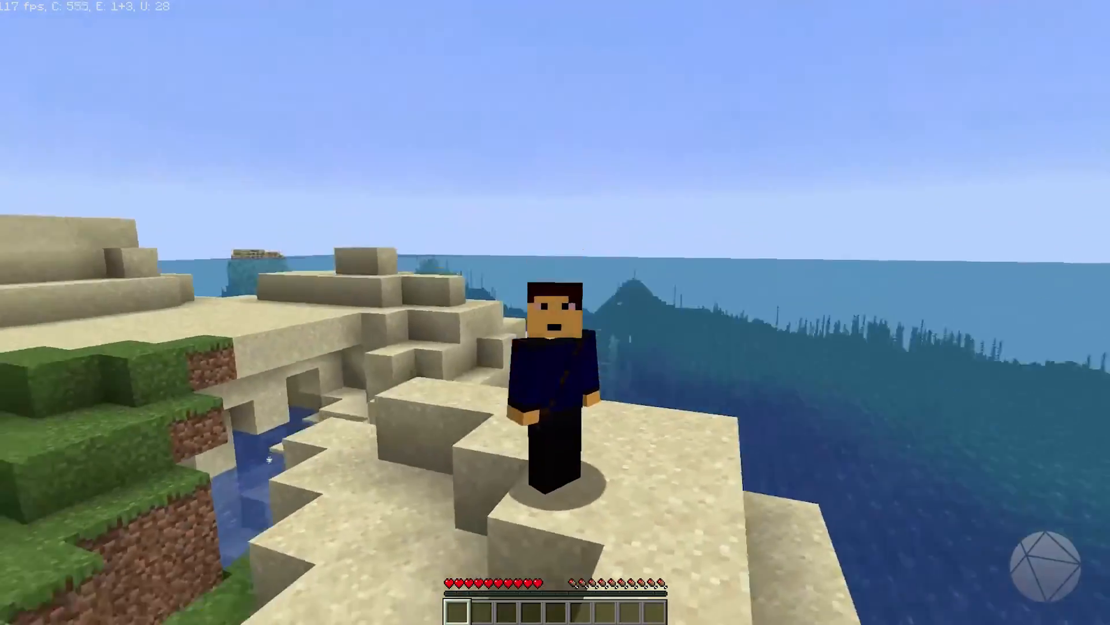